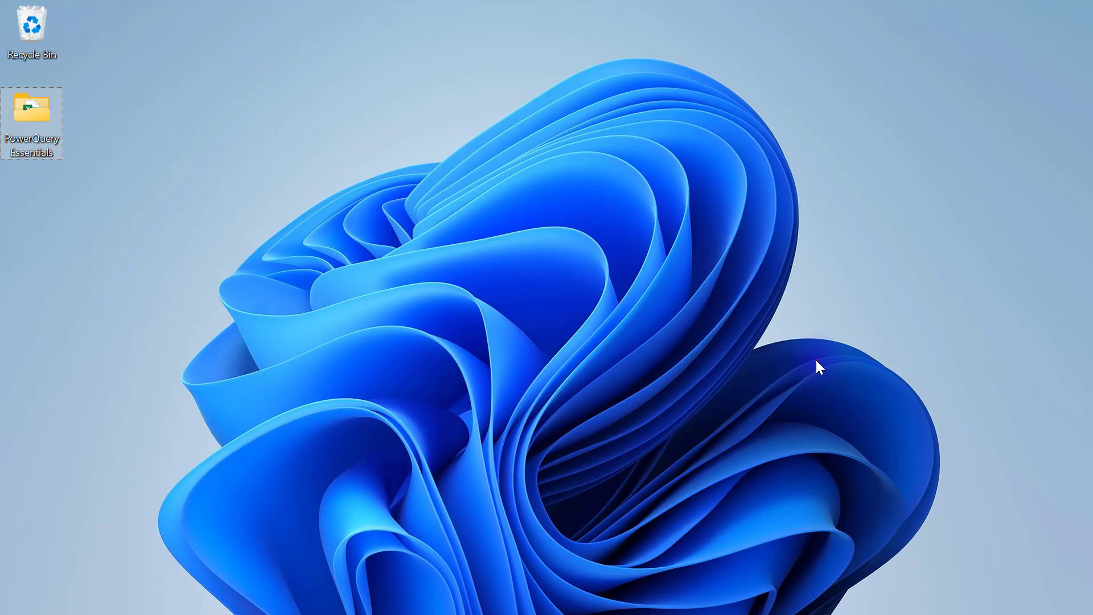
# Open the '3. Merge Queries 2' workbook from the PowerQuery Essentials folder.
pyautogui.click(399, 131)
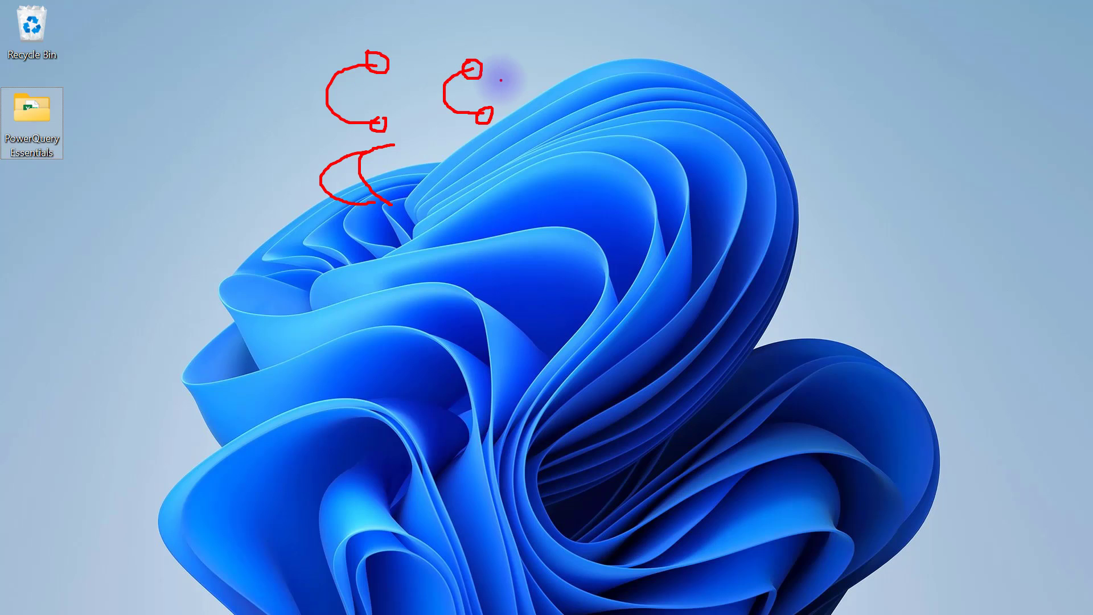
pyautogui.moveTo(704, 44)
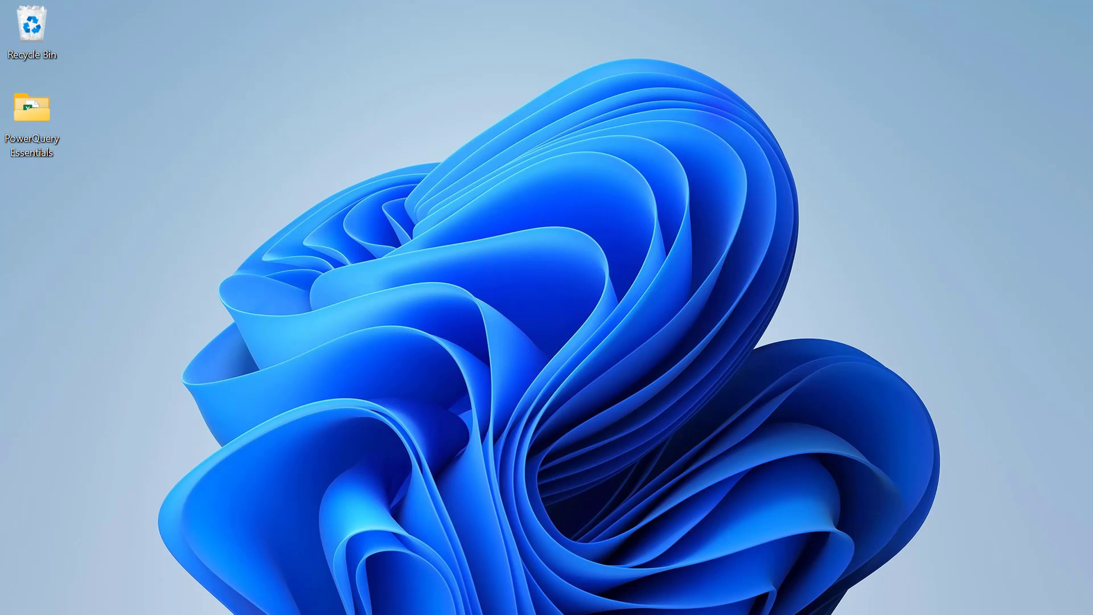
pyautogui.click(28, 111)
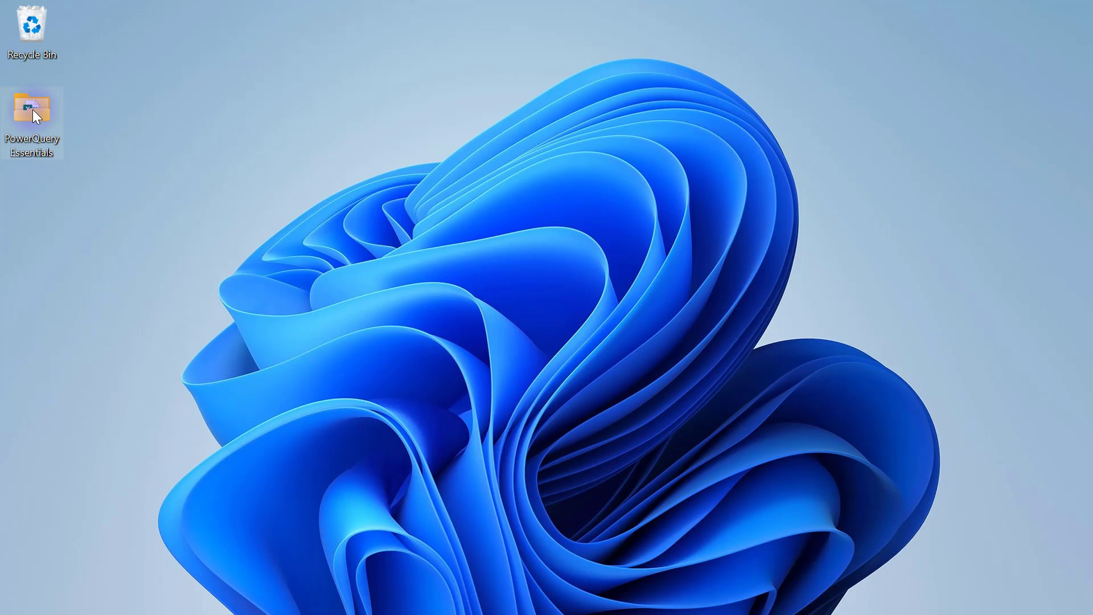
pyautogui.doubleClick(32, 115)
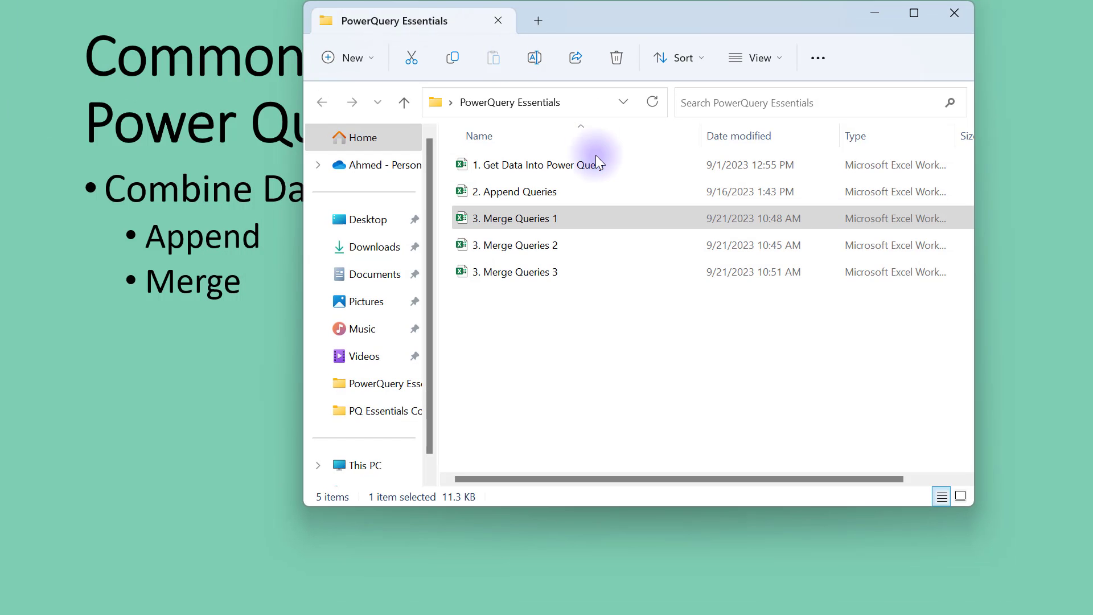
pyautogui.moveTo(543, 245)
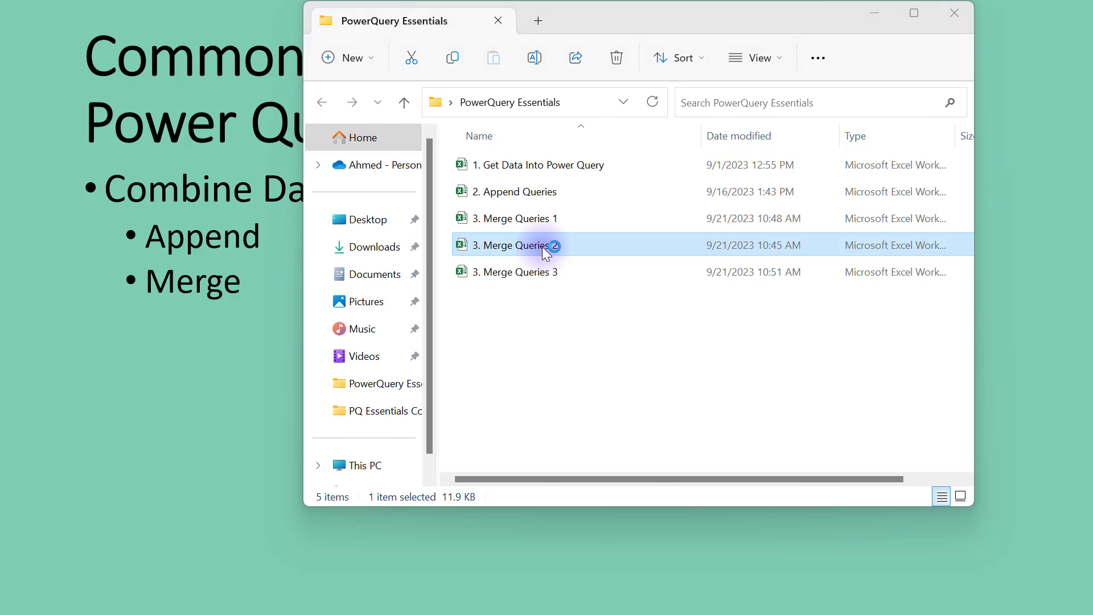
pyautogui.doubleClick(518, 244)
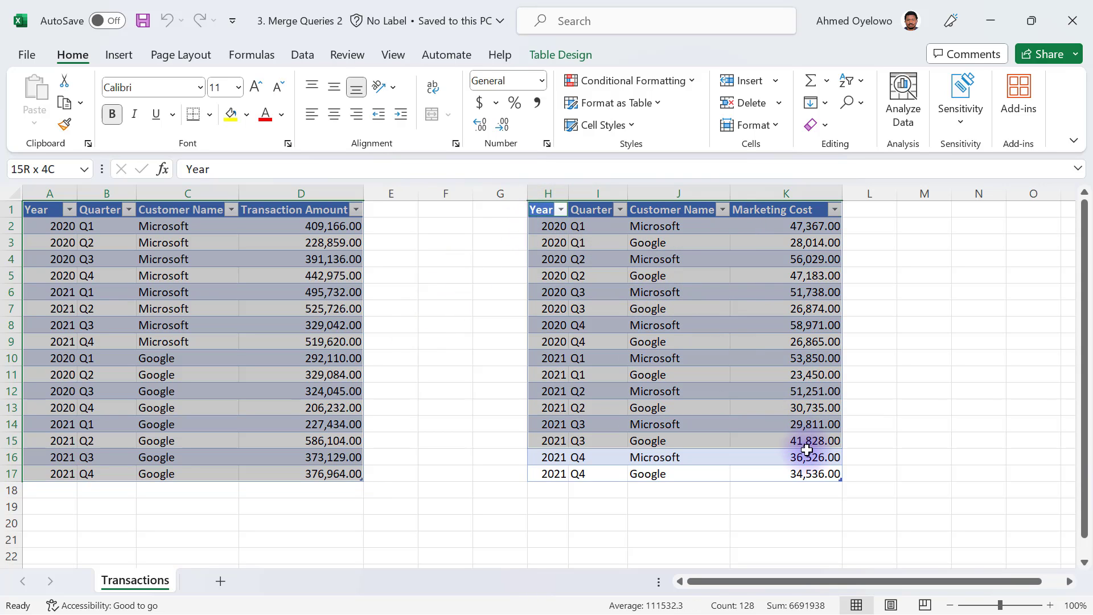
pyautogui.click(548, 209)
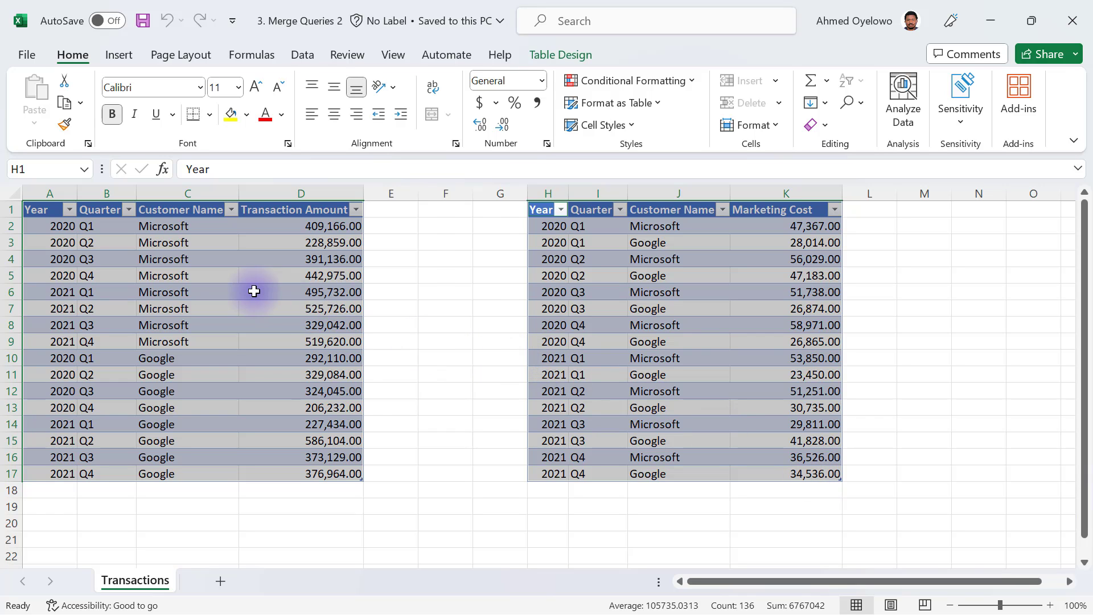
pyautogui.click(300, 291)
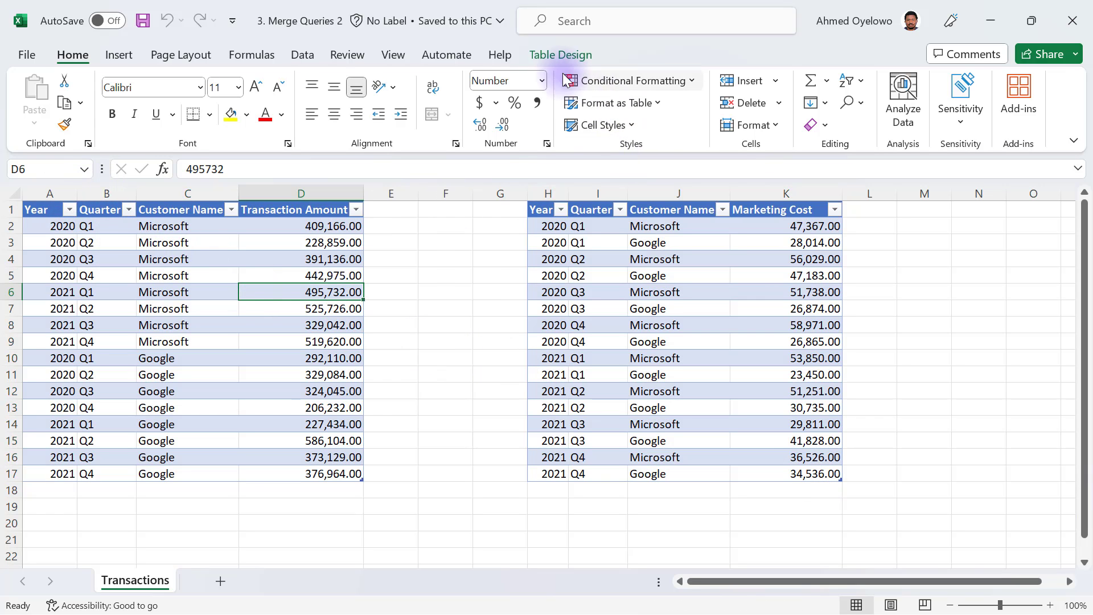
pyautogui.click(560, 55)
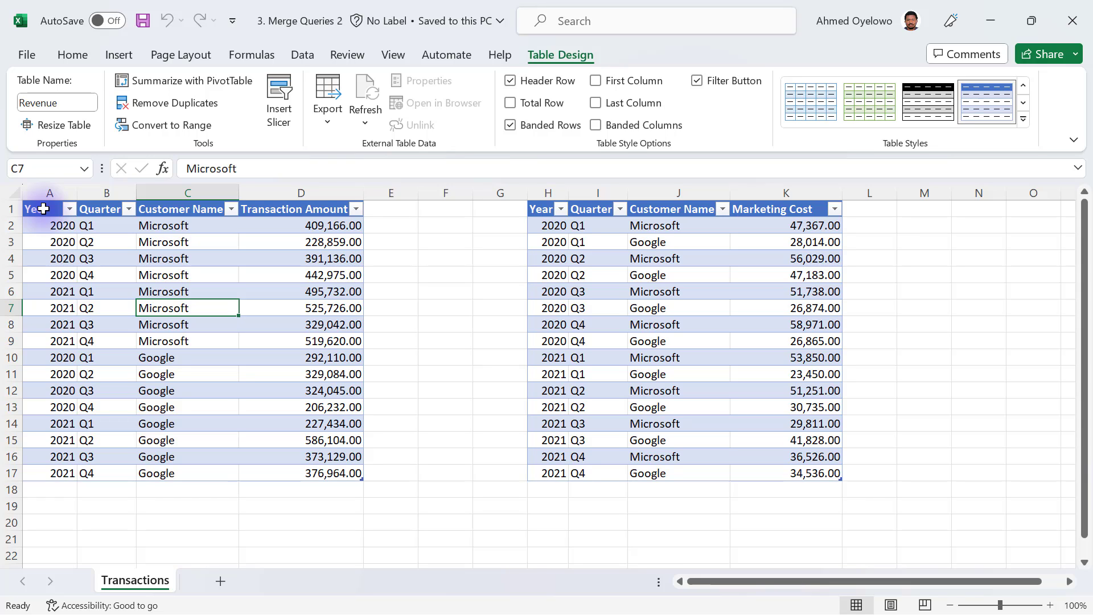
pyautogui.moveTo(187, 208)
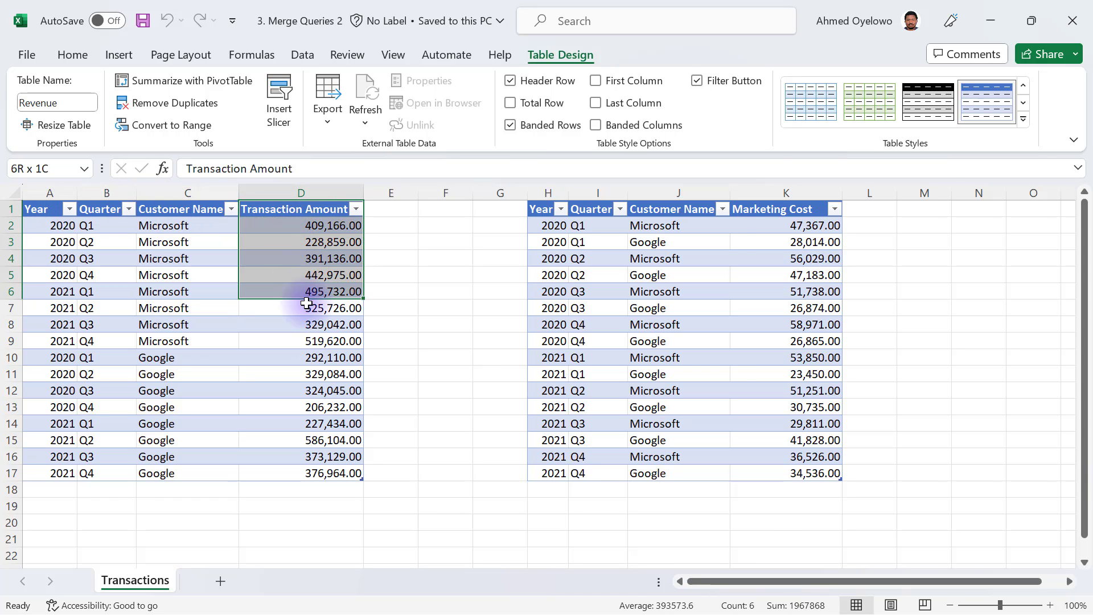
pyautogui.click(301, 209)
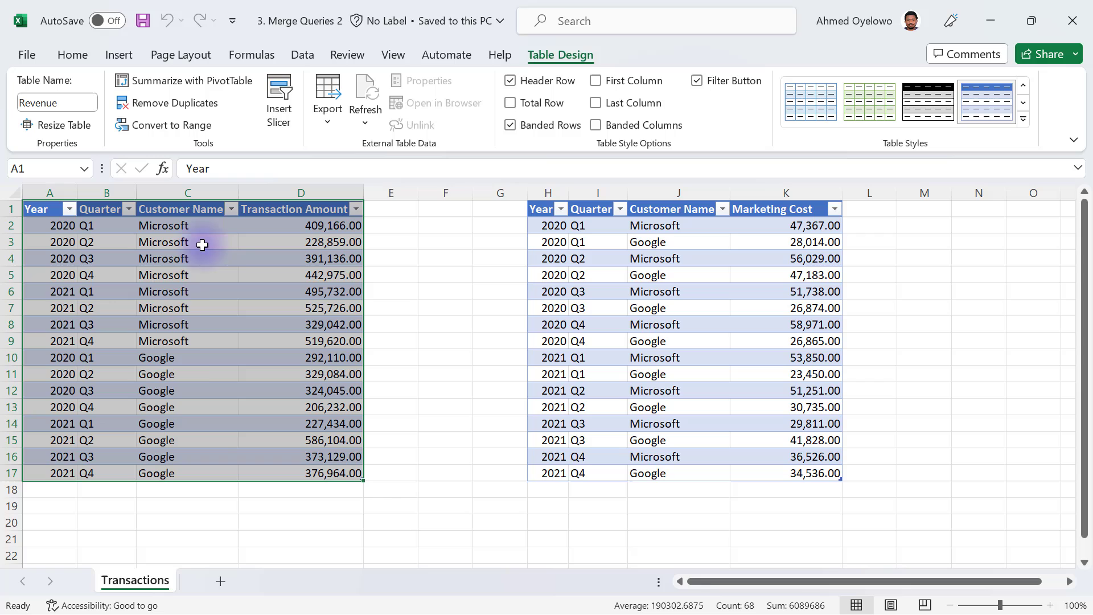
pyautogui.moveTo(301, 226); pyautogui.dragTo(300, 258)
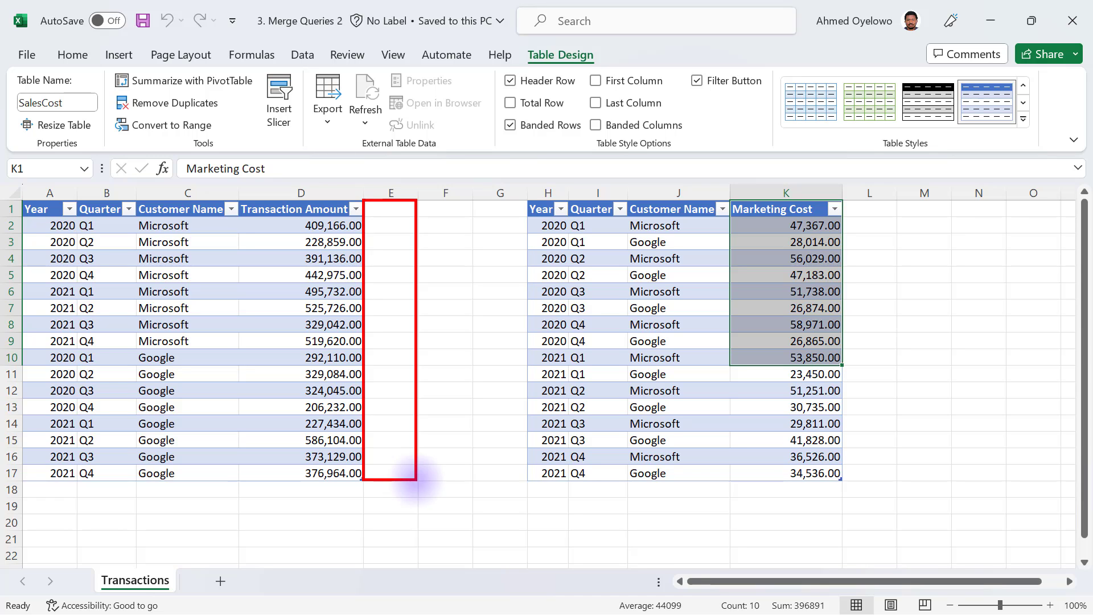
pyautogui.click(418, 456)
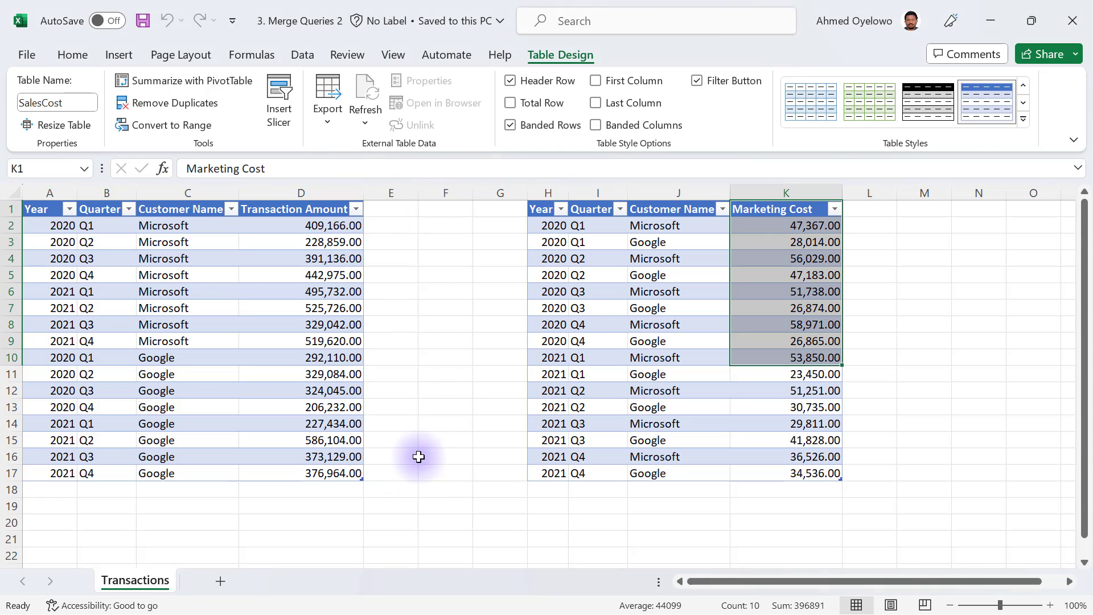
pyautogui.moveTo(370, 223)
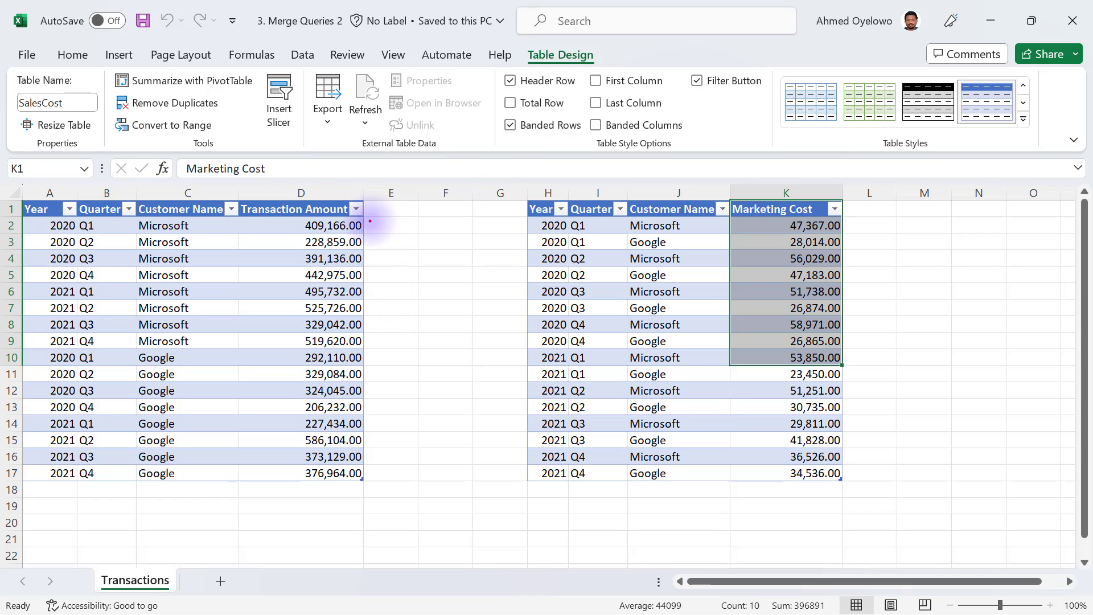
pyautogui.click(390, 226)
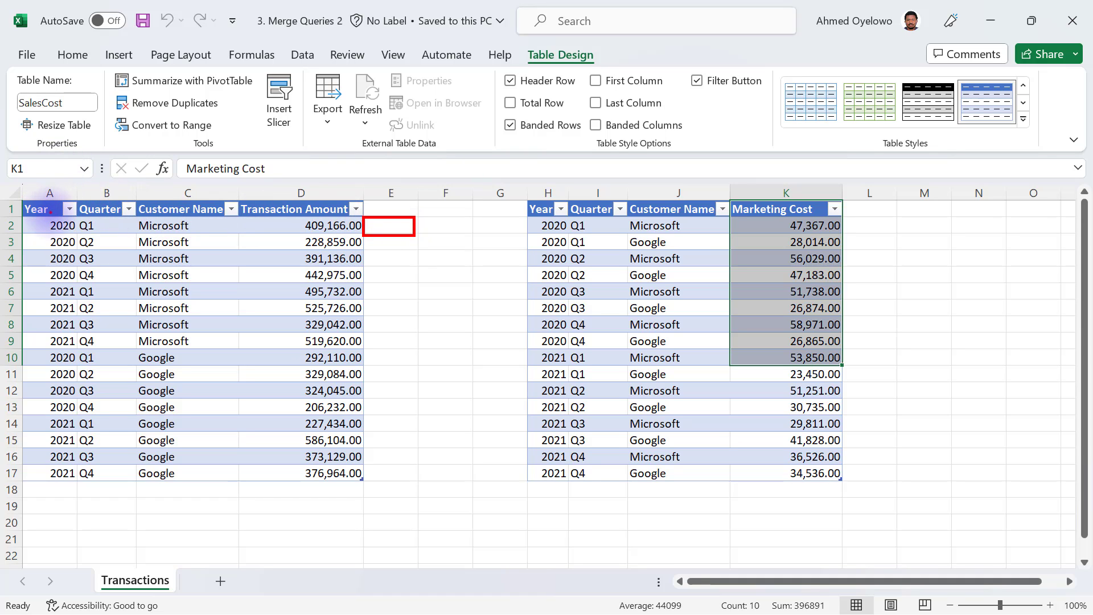
pyautogui.click(49, 226)
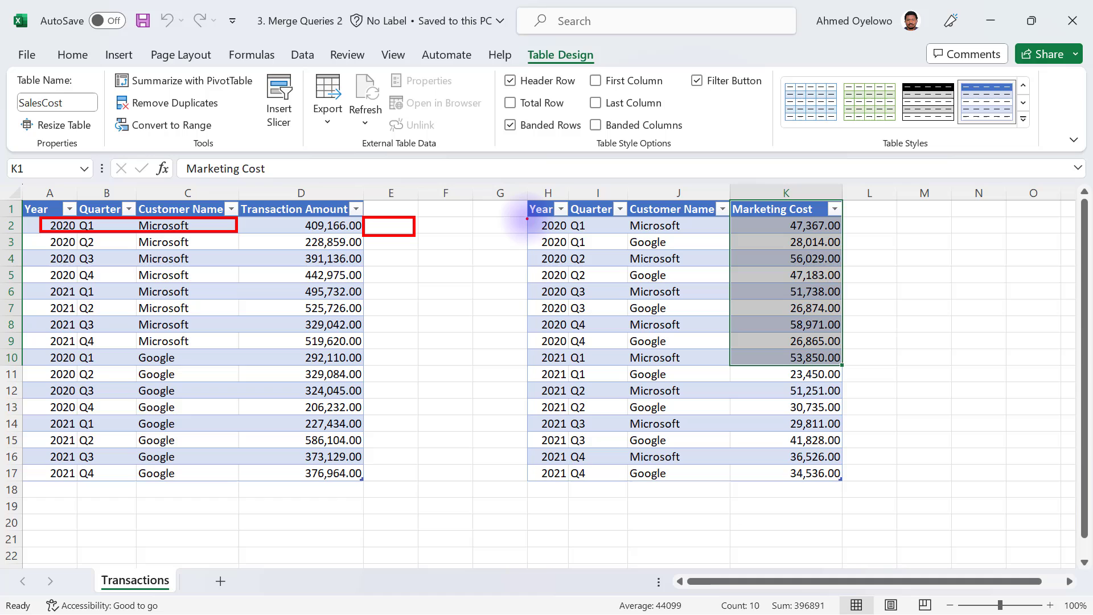
pyautogui.click(547, 224)
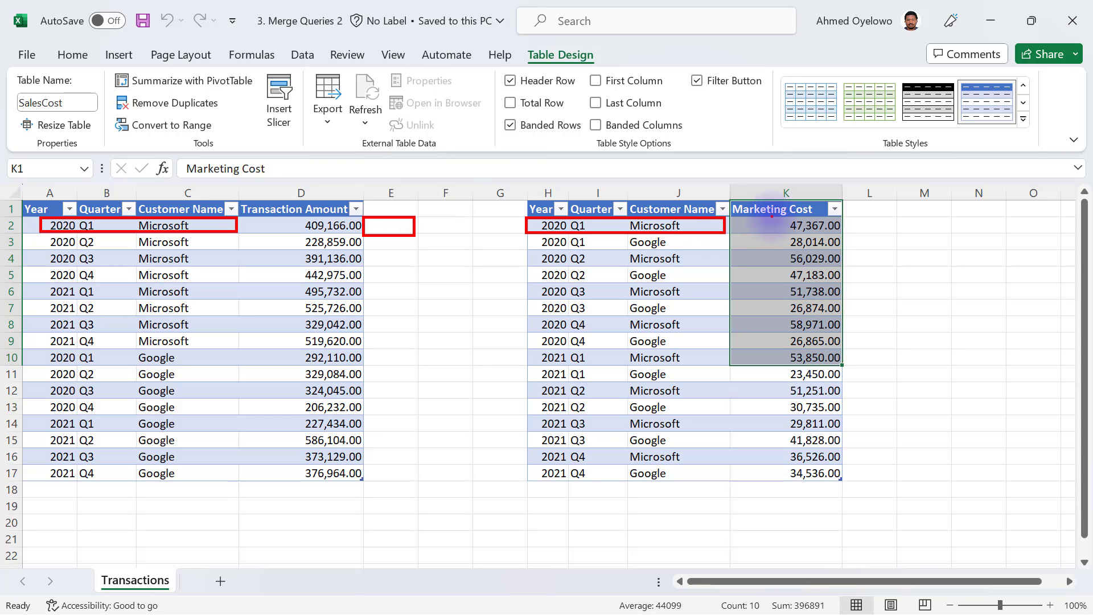
pyautogui.click(804, 224)
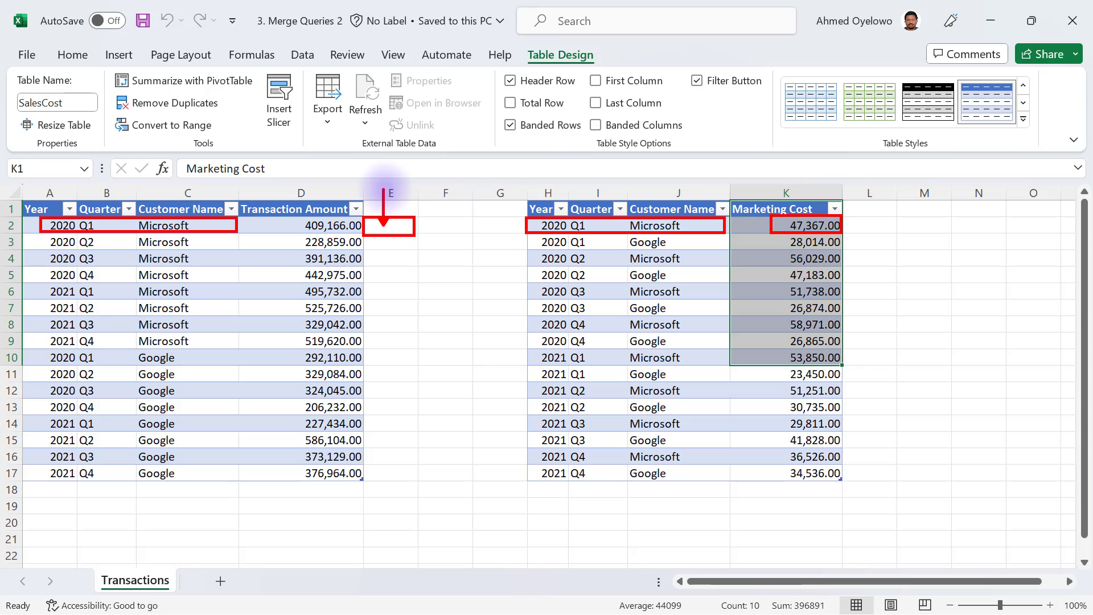
pyautogui.moveTo(500, 199)
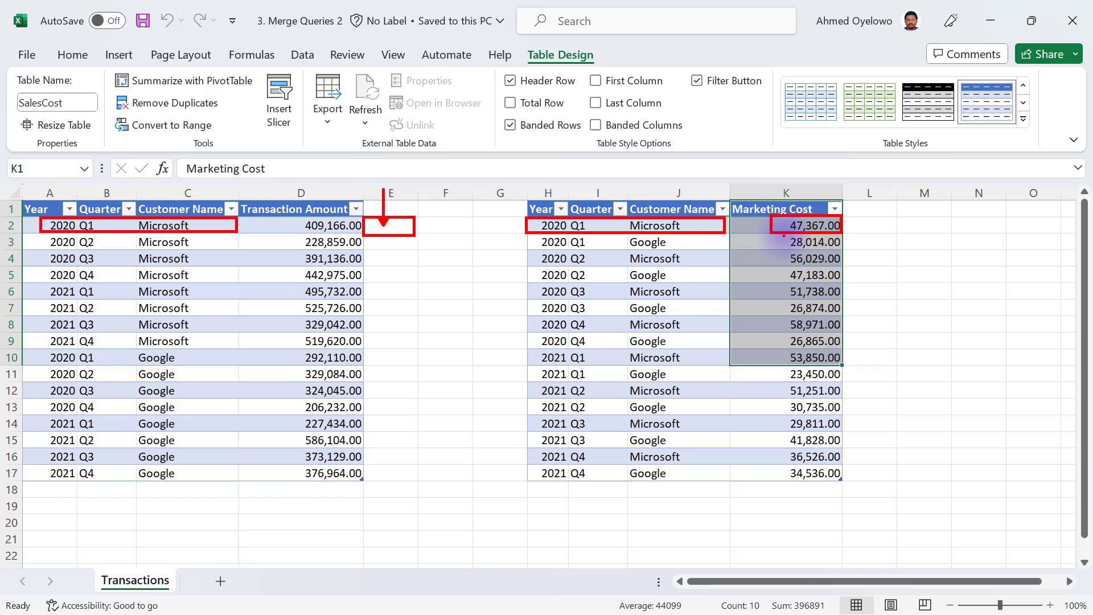
pyautogui.click(804, 242)
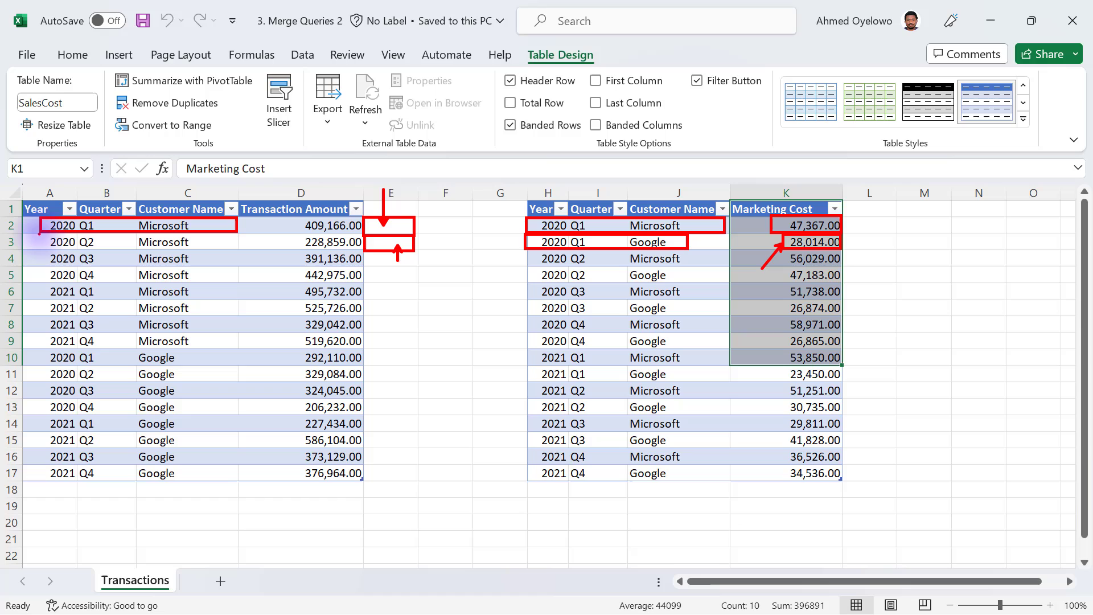
pyautogui.click(72, 242)
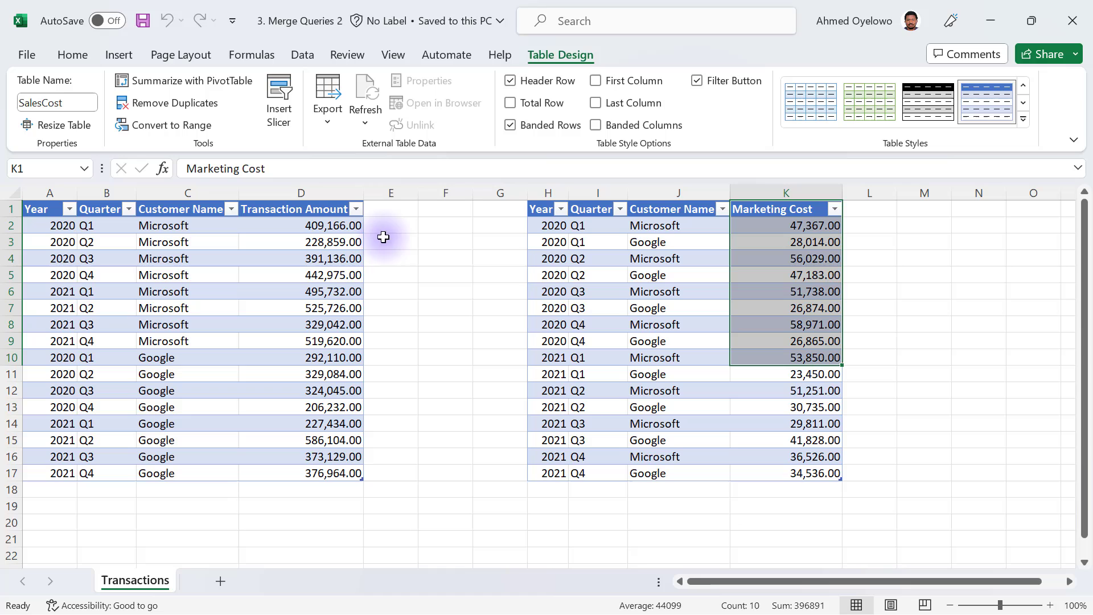
pyautogui.moveTo(113, 226)
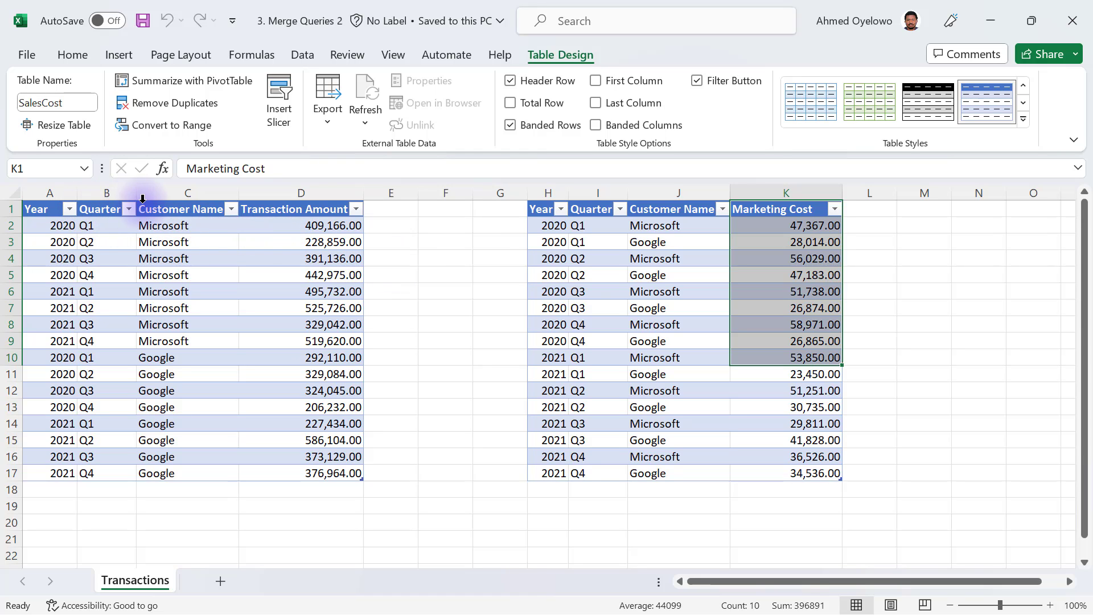
pyautogui.click(187, 193)
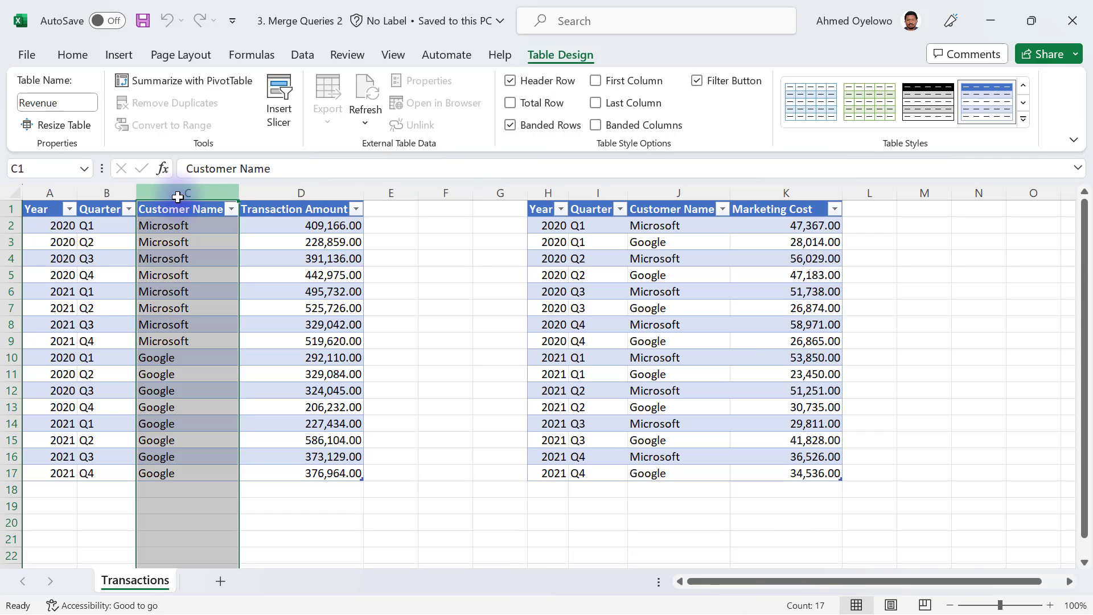
pyautogui.click(106, 192)
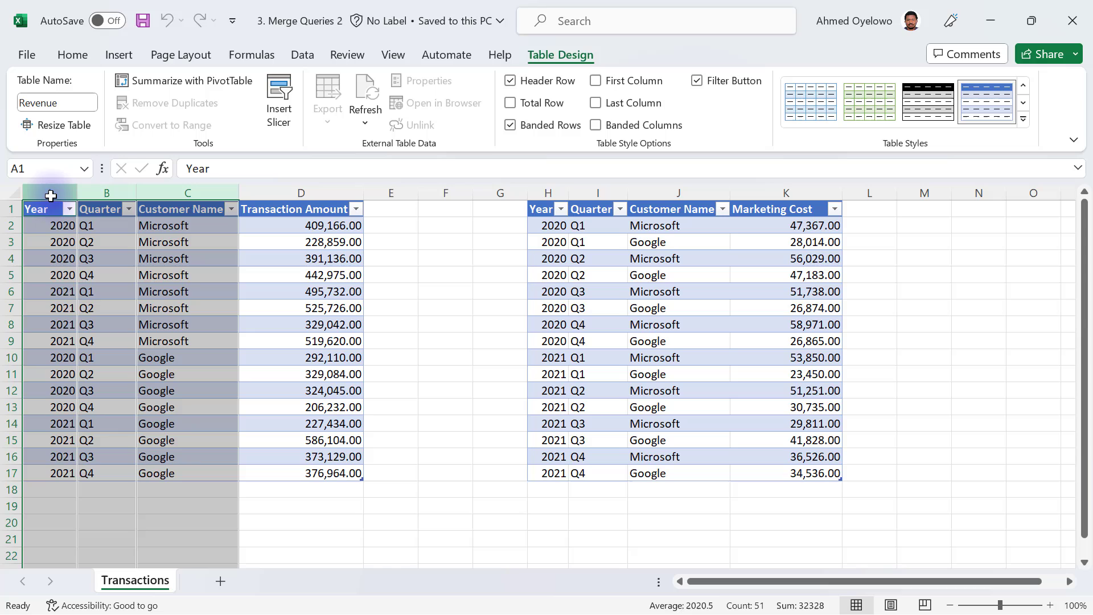
pyautogui.moveTo(786, 225)
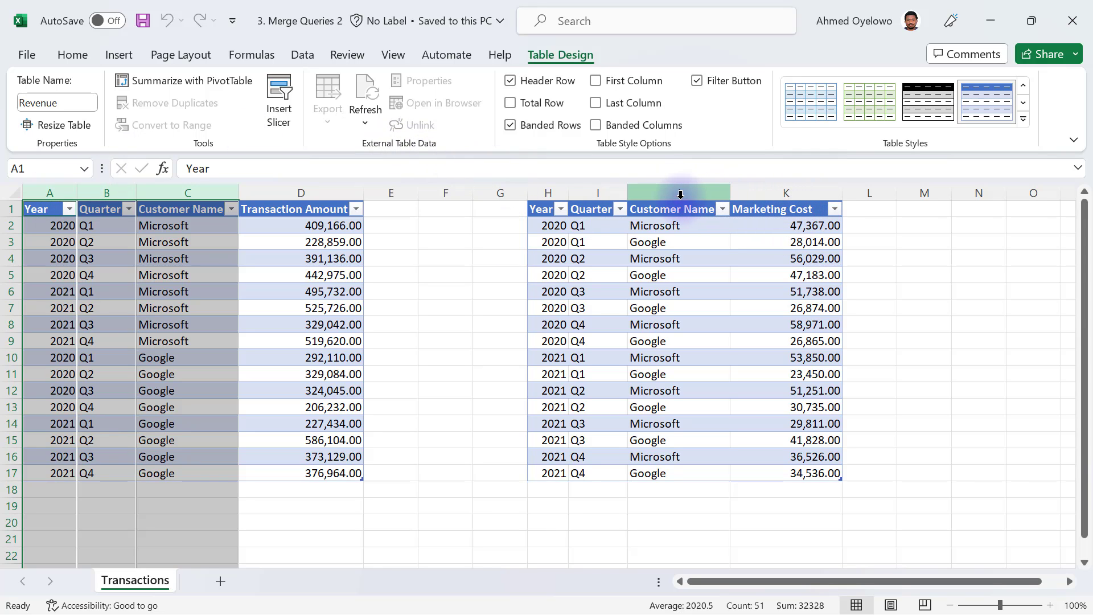
pyautogui.click(677, 193)
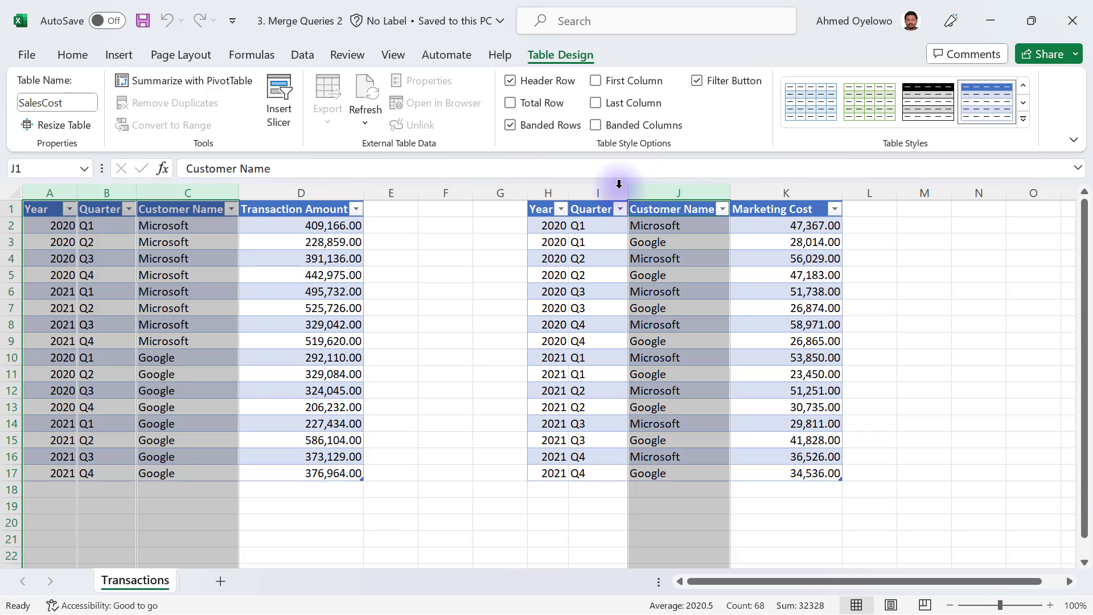
pyautogui.click(597, 193)
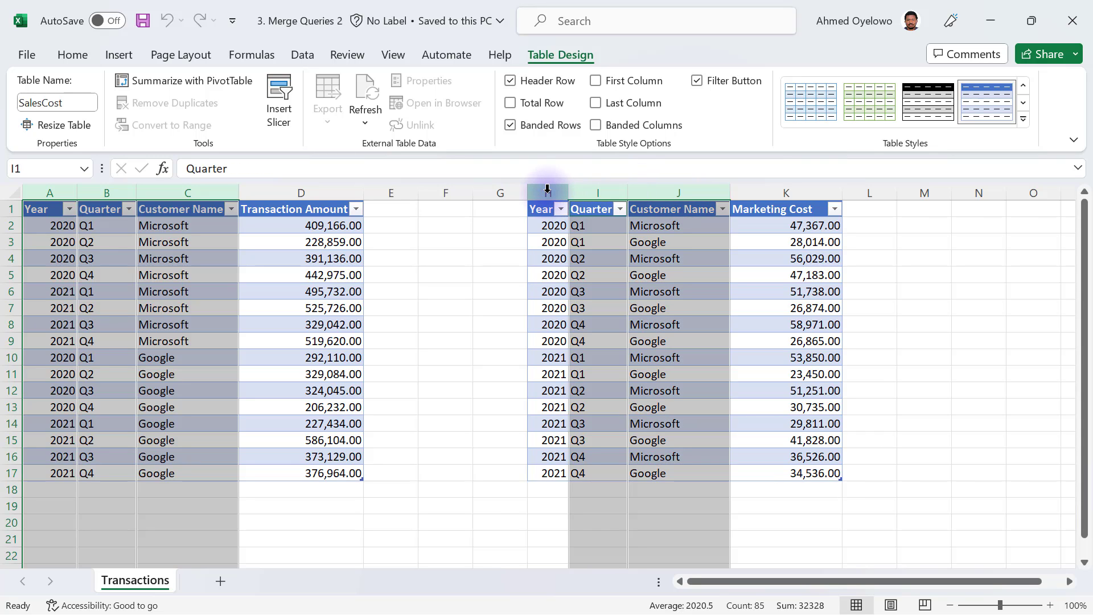
pyautogui.click(547, 192)
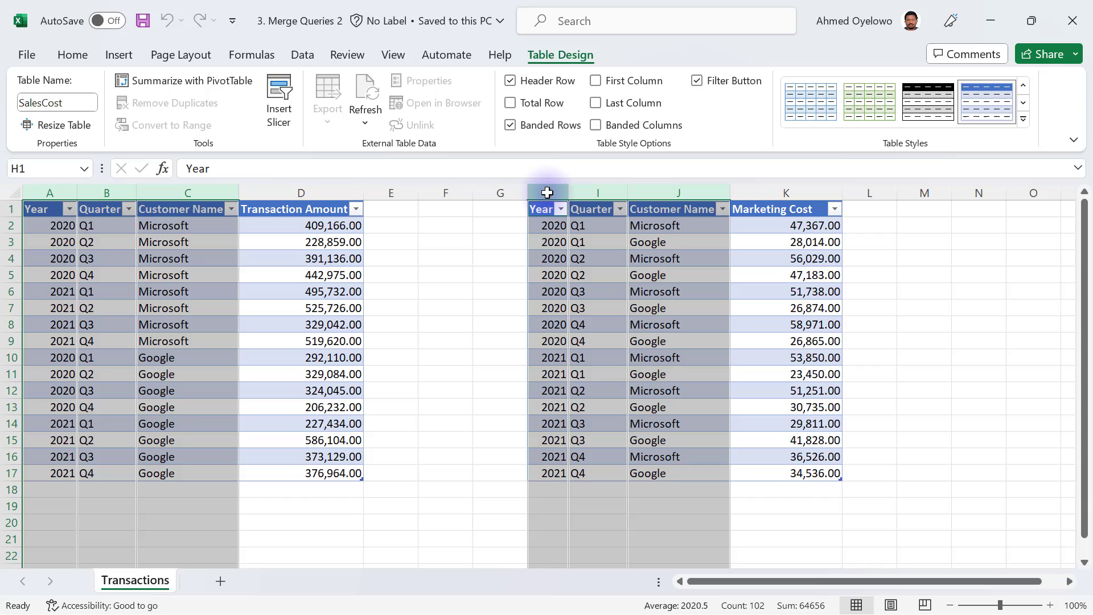
pyautogui.click(333, 242)
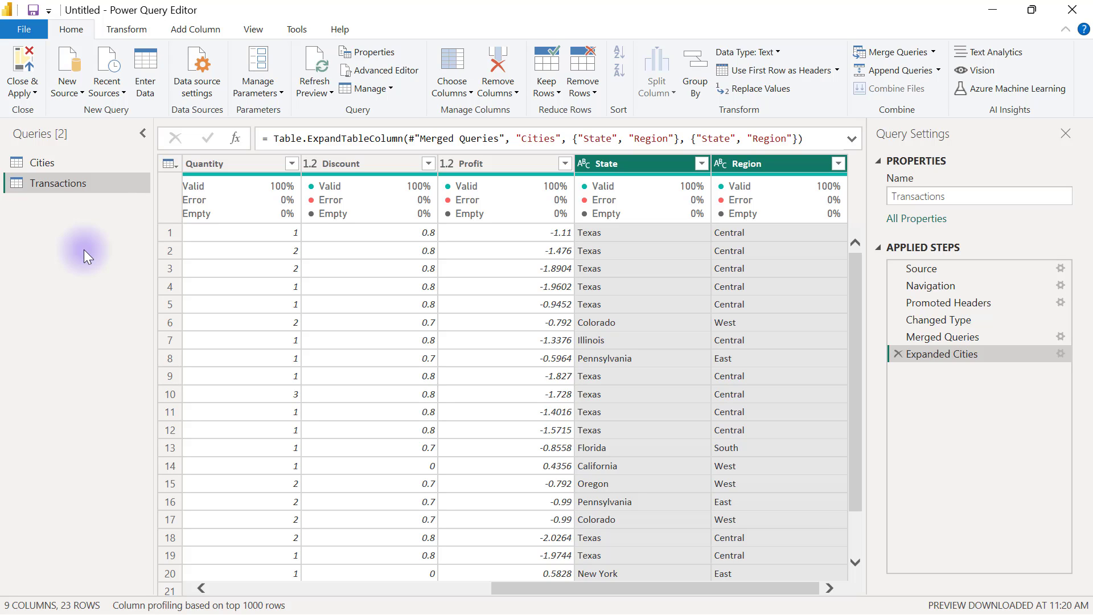
pyautogui.moveTo(80, 104)
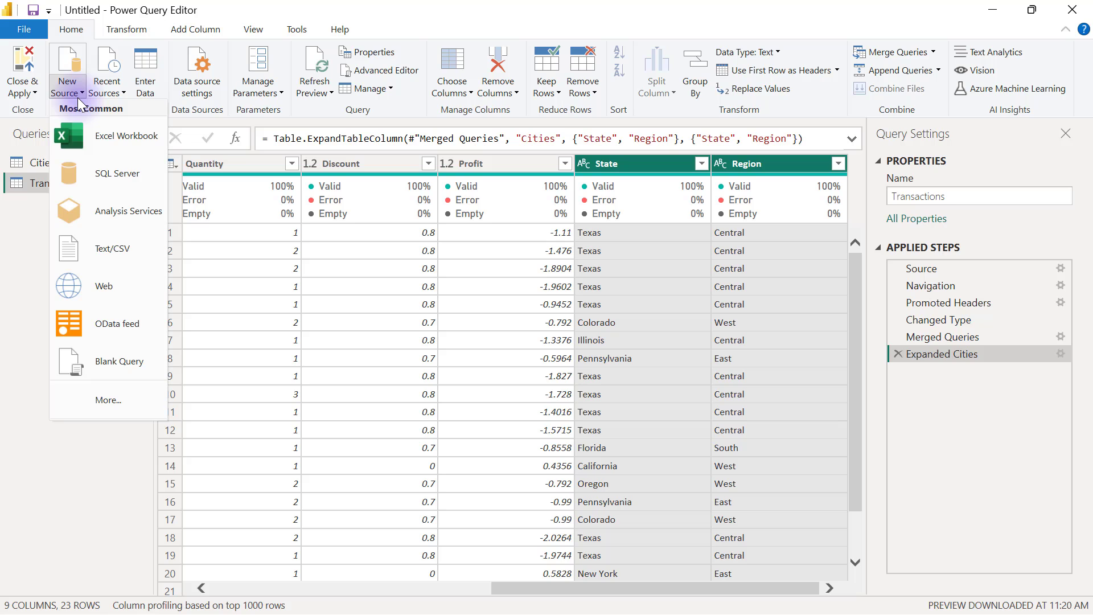
# Import the Revenue and SalesCost tables from '3. Merge Queries 2', then select Revenue.
pyautogui.click(127, 136)
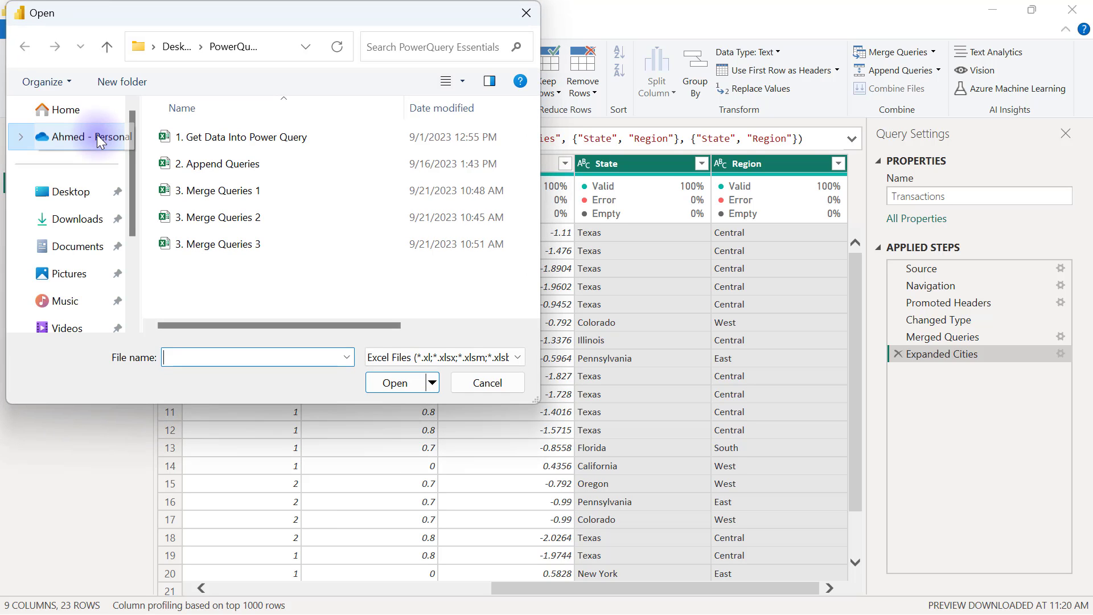
pyautogui.click(218, 217)
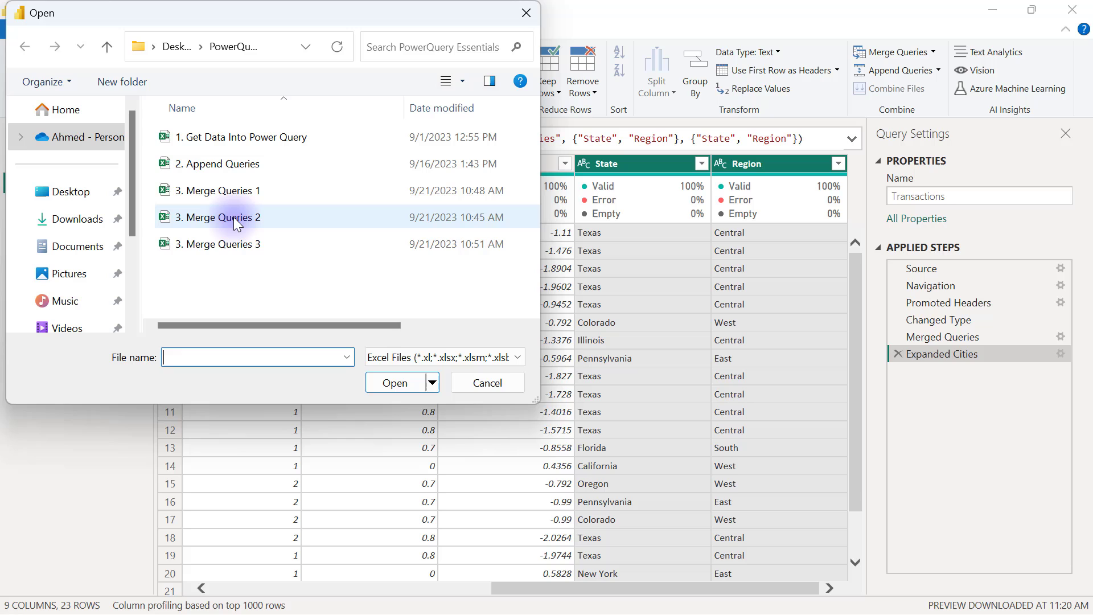
pyautogui.click(217, 217)
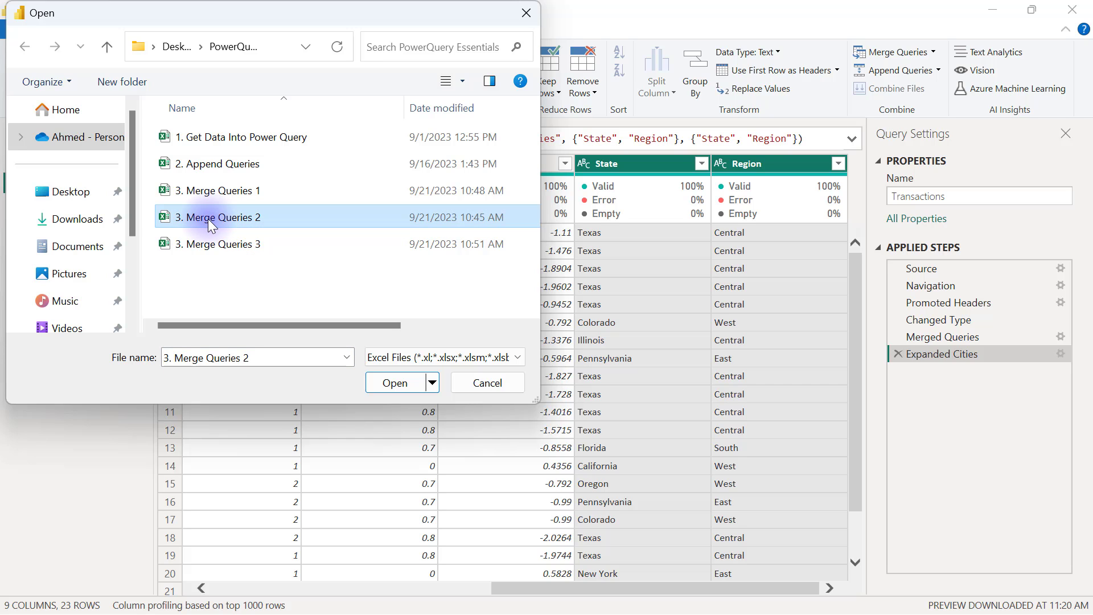
pyautogui.moveTo(394, 382)
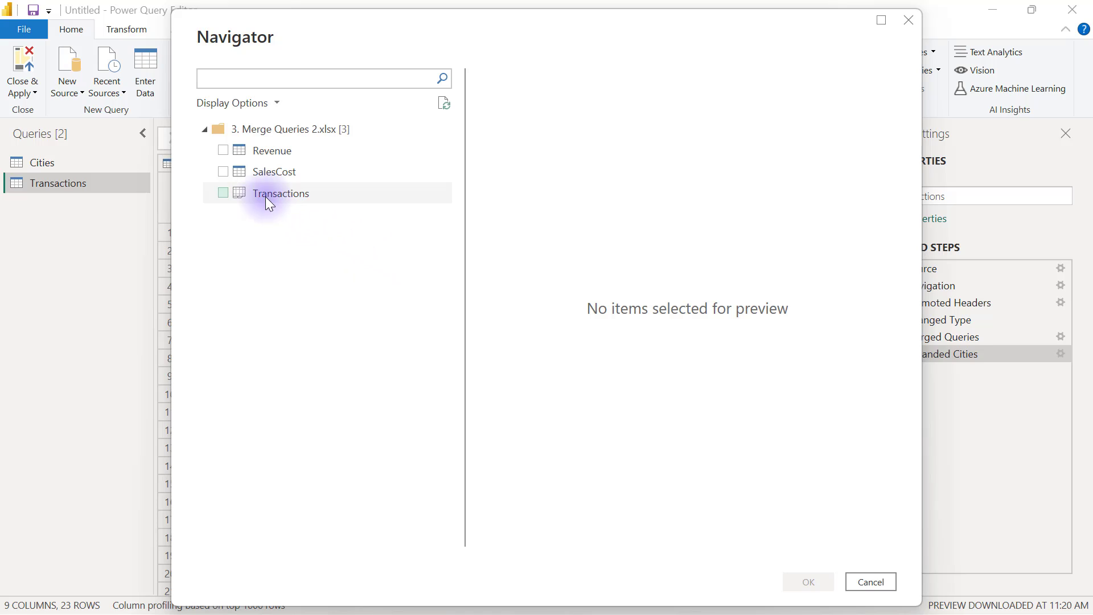
pyautogui.moveTo(279, 199)
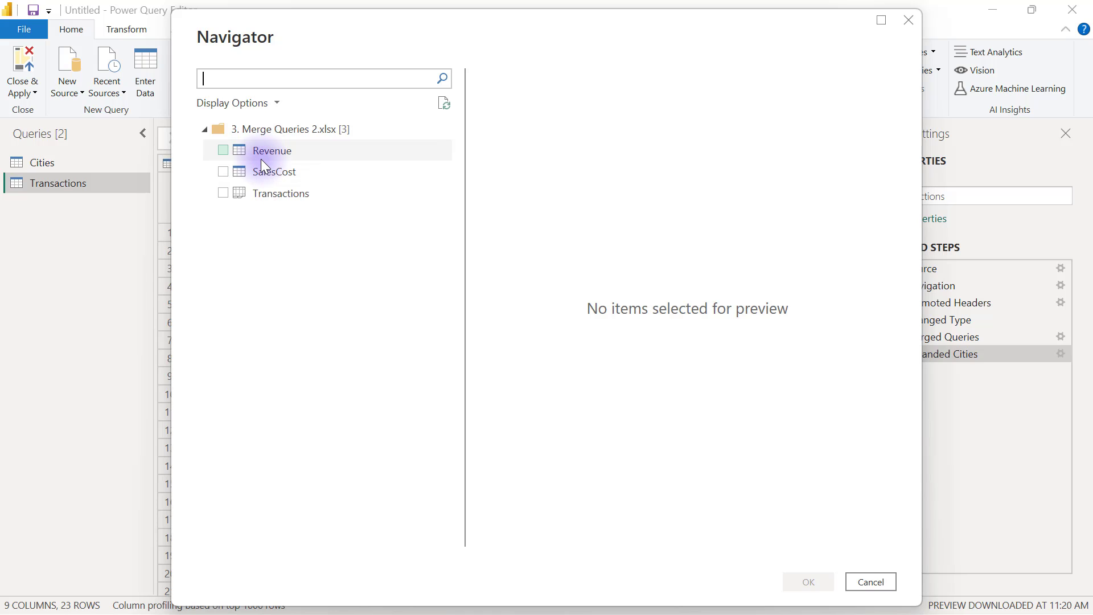
pyautogui.click(223, 150)
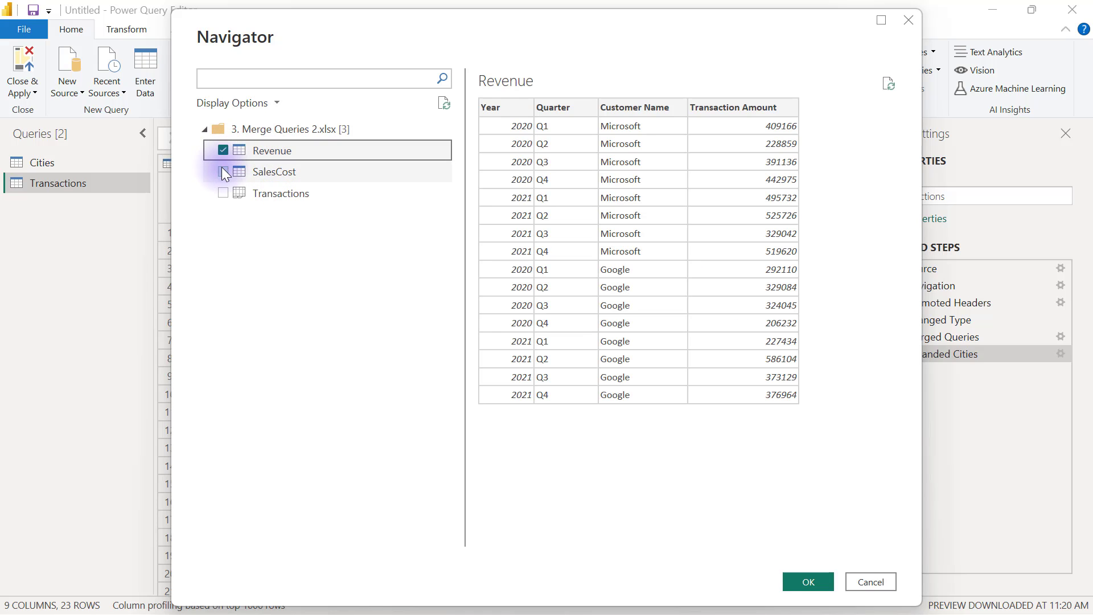
pyautogui.click(223, 172)
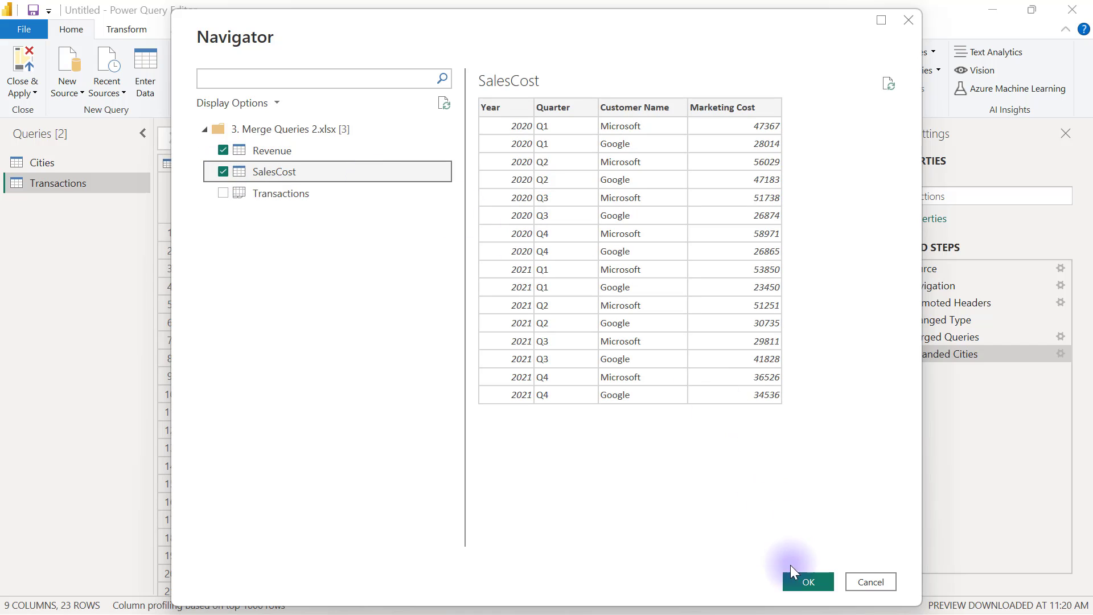
pyautogui.click(806, 581)
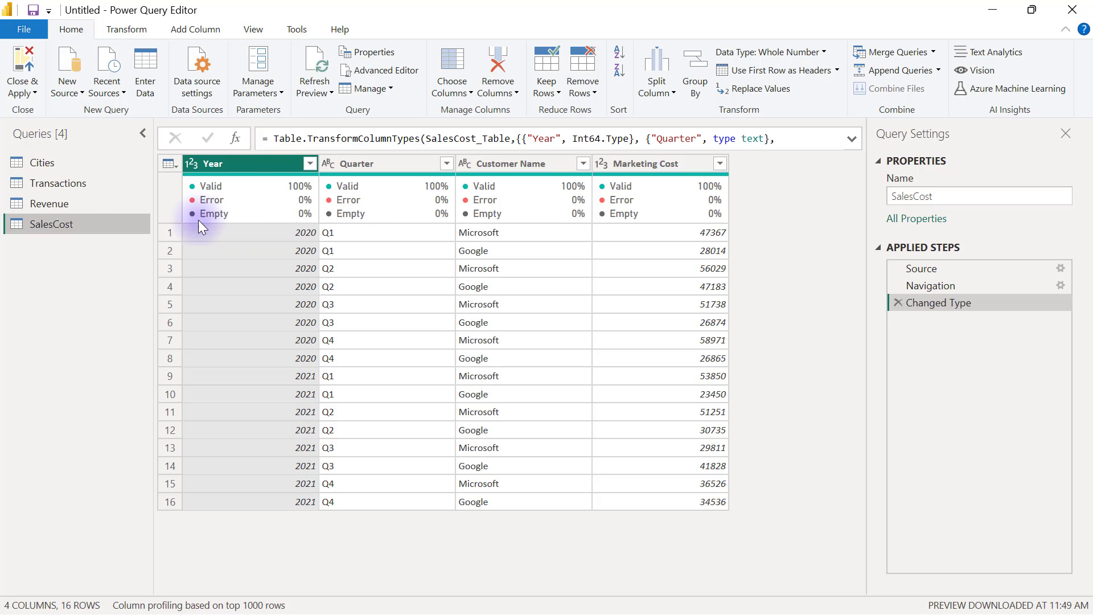
pyautogui.moveTo(82, 212)
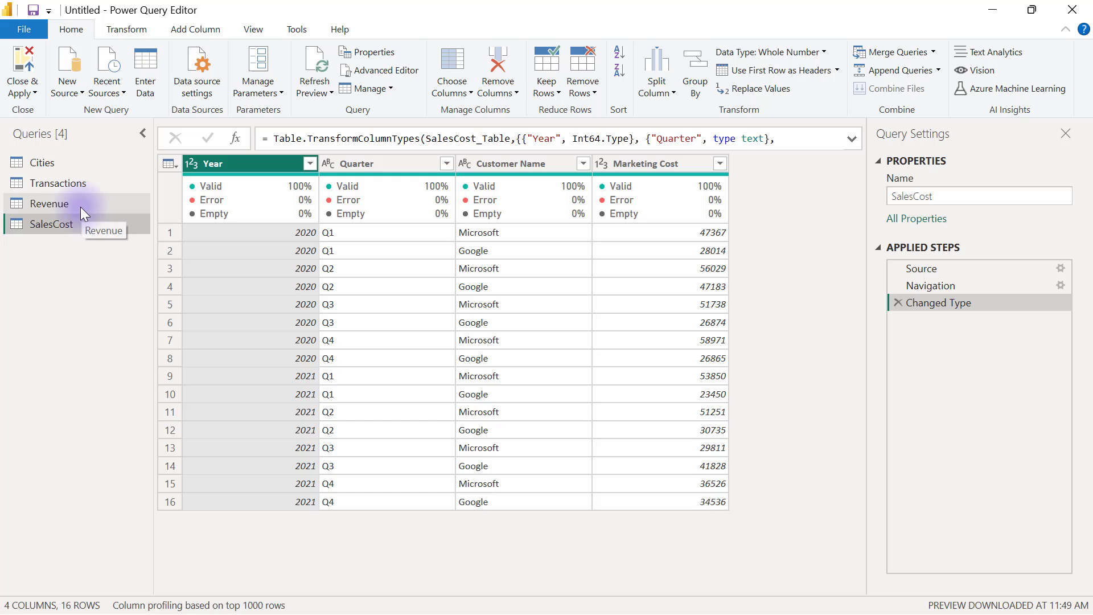
pyautogui.click(49, 203)
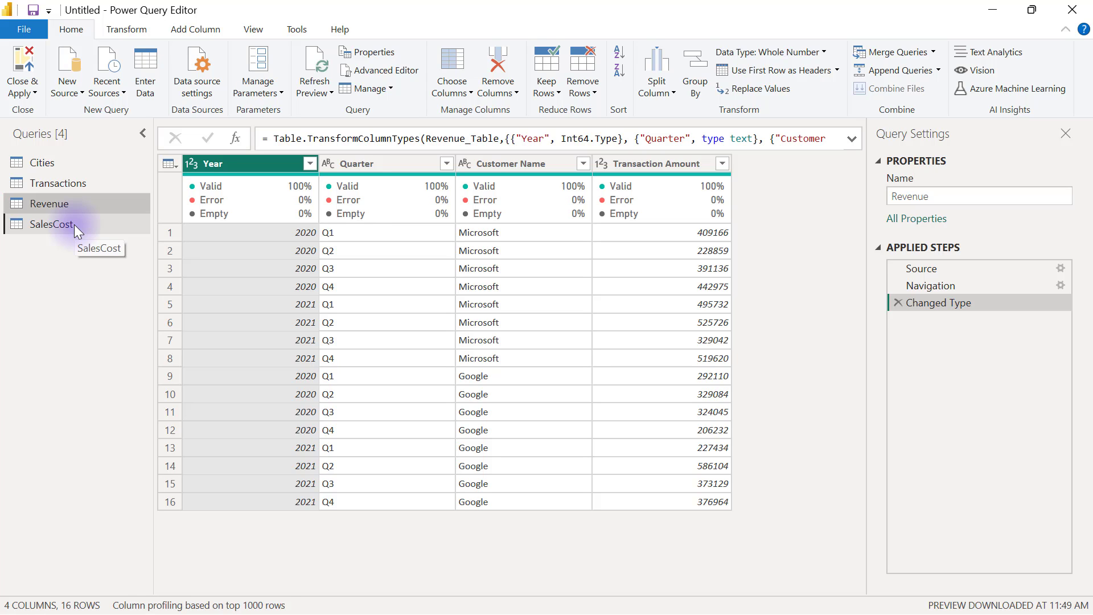
pyautogui.click(50, 224)
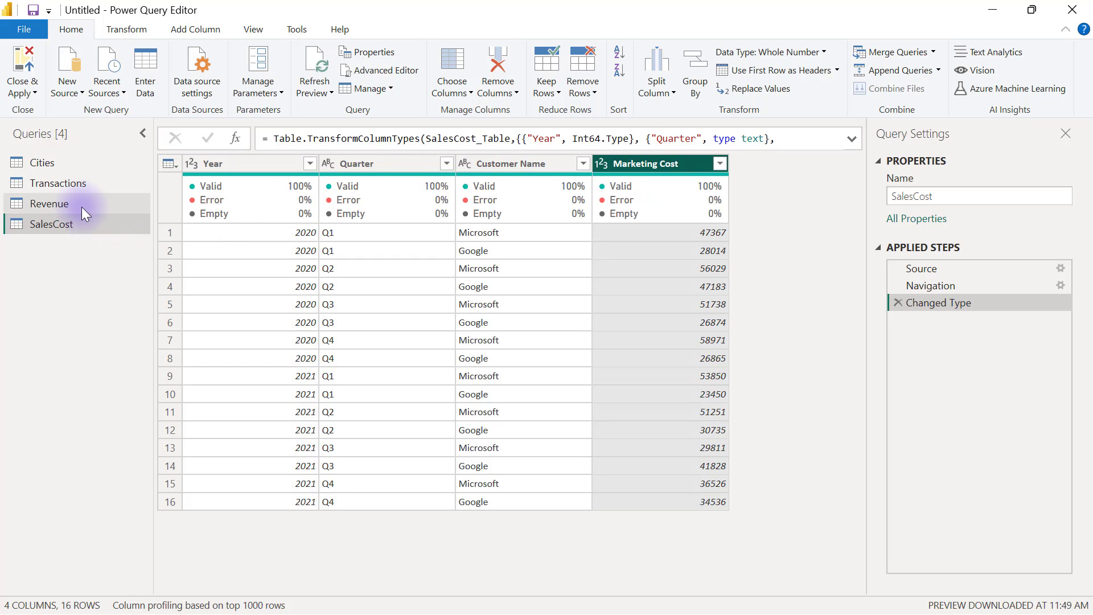
pyautogui.click(50, 203)
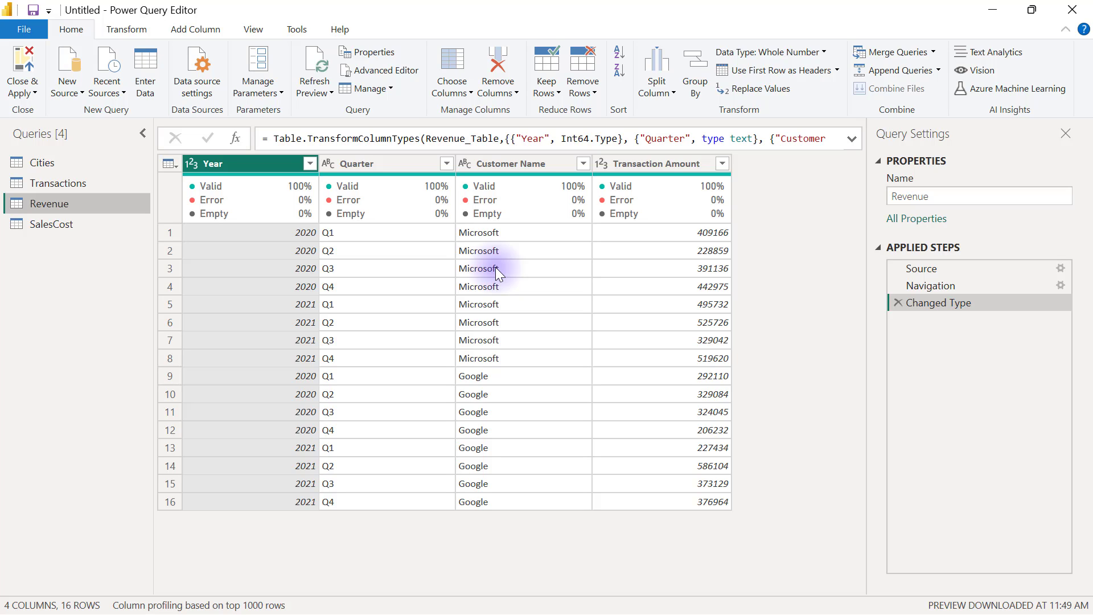
pyautogui.moveTo(71, 29)
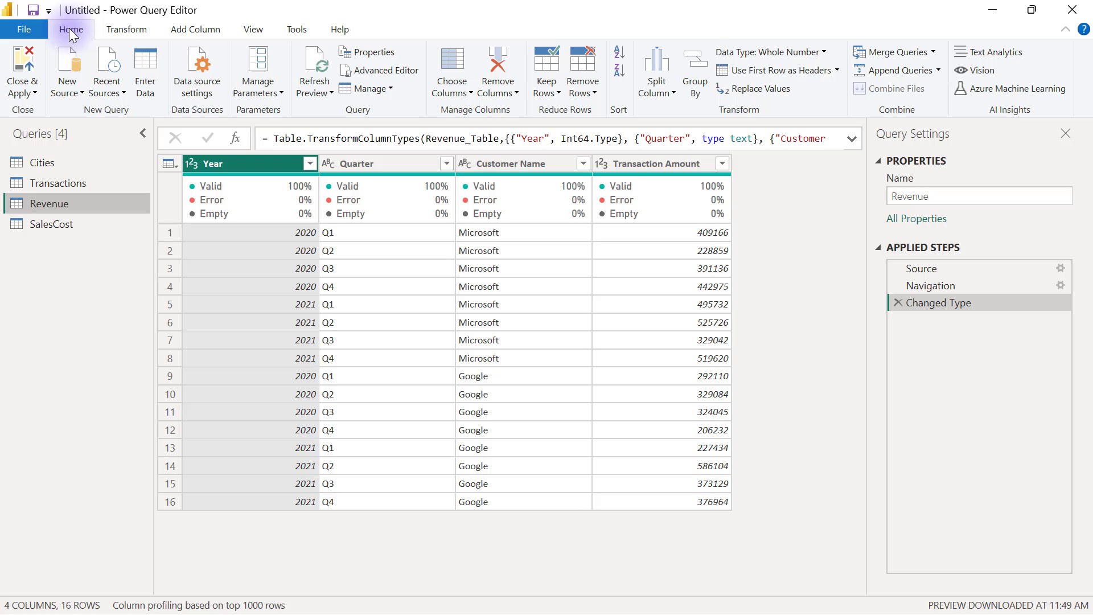
pyautogui.moveTo(900, 69)
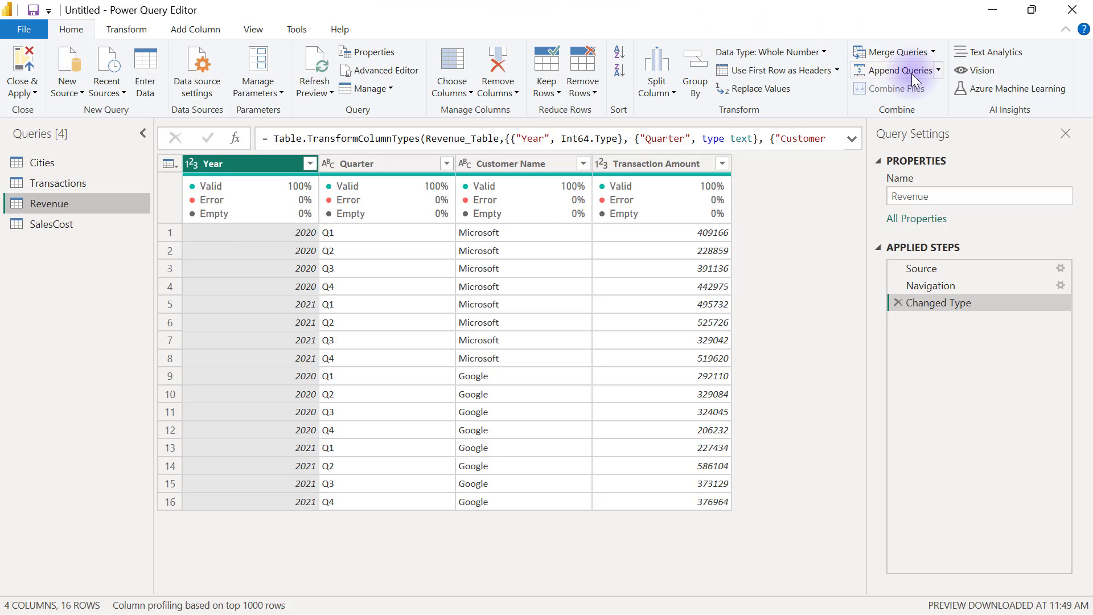
pyautogui.moveTo(895, 89)
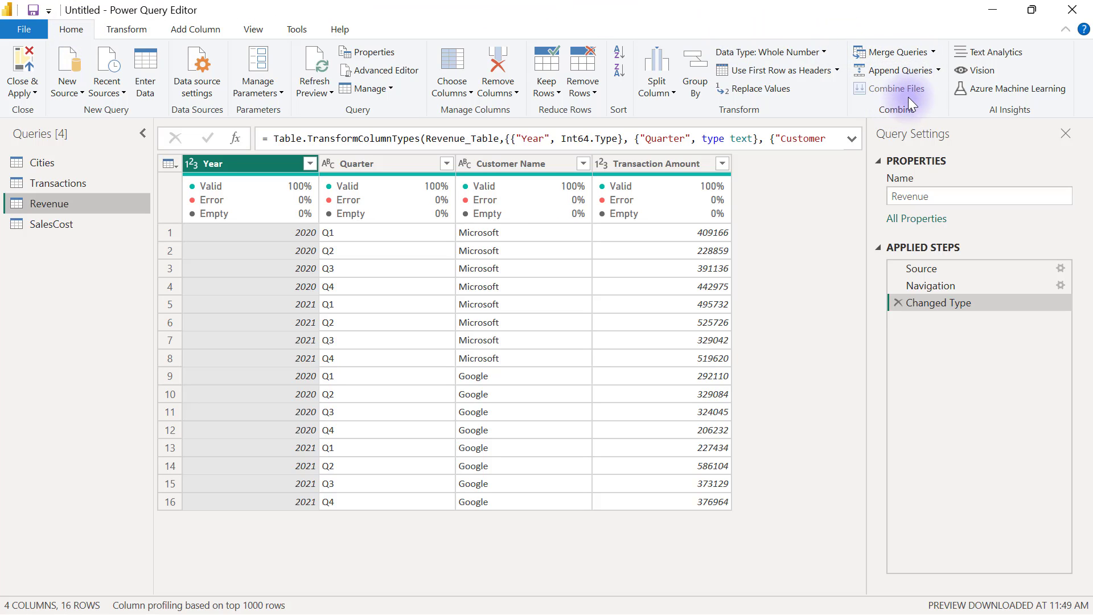
# Begin a Merge Queries on Revenue with SalesCost chosen as the second table.
pyautogui.click(931, 52)
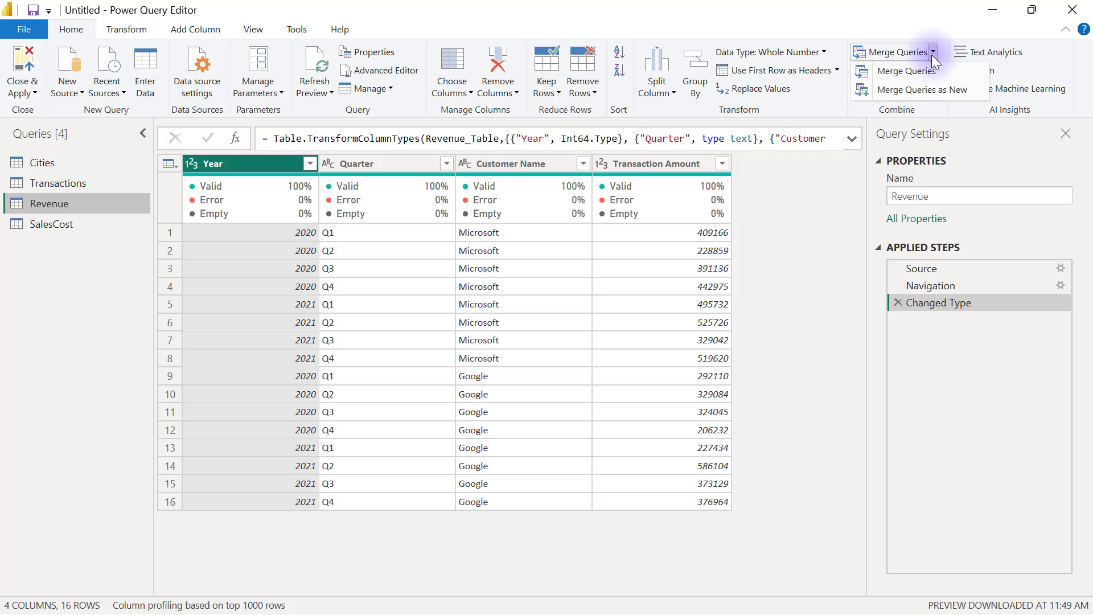
pyautogui.click(907, 71)
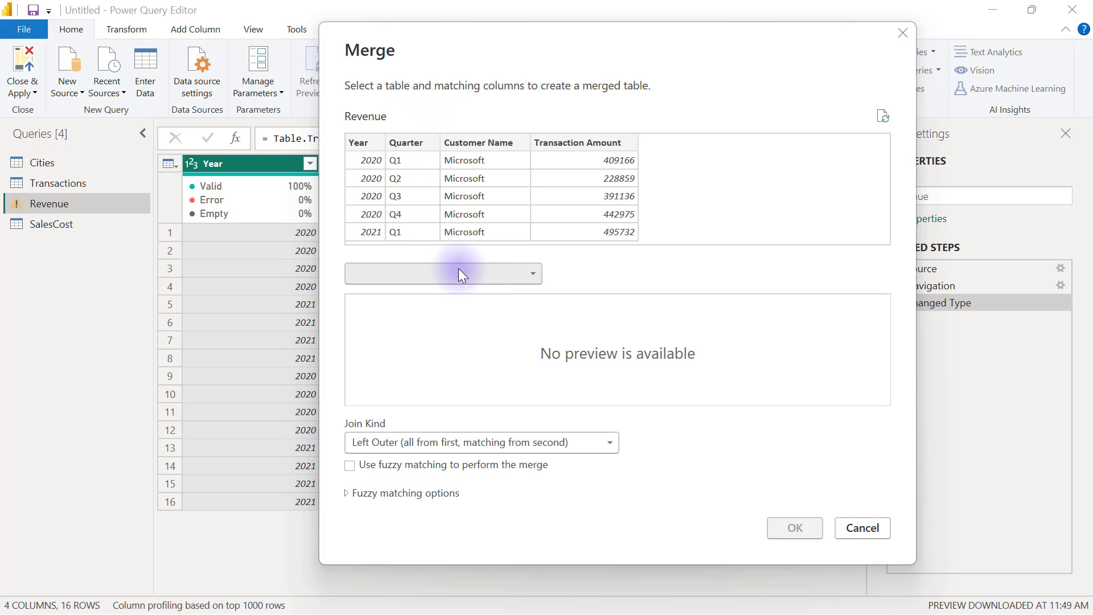
pyautogui.click(444, 274)
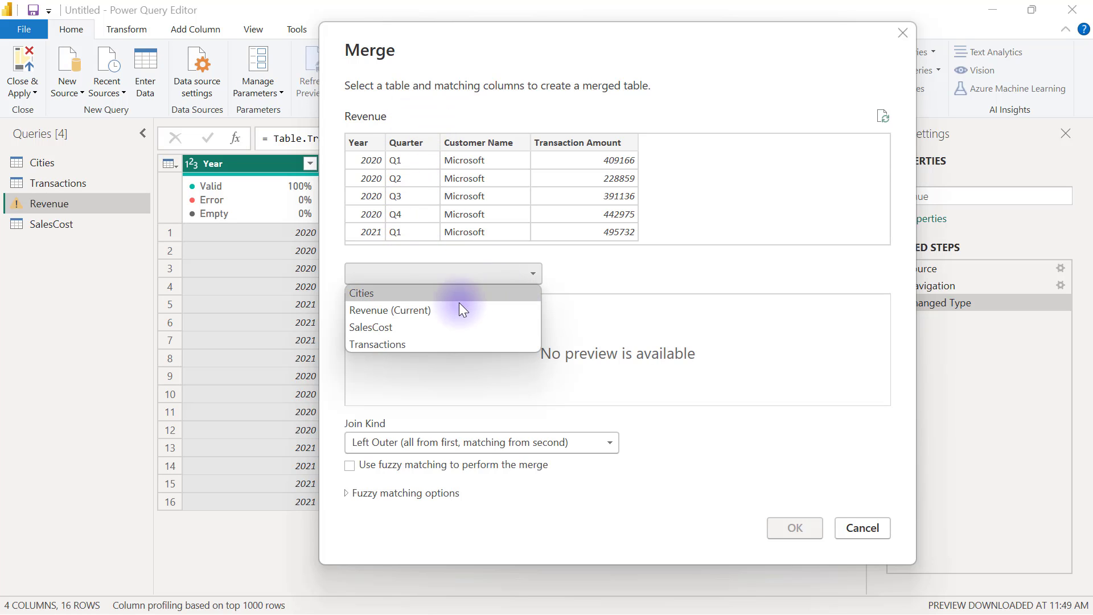
pyautogui.click(370, 327)
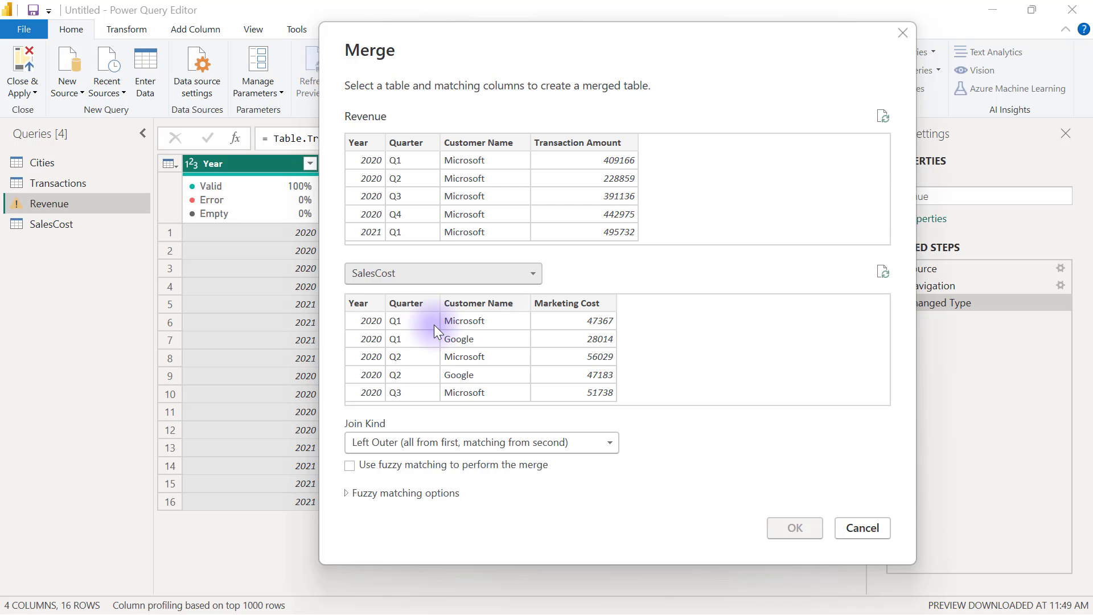
pyautogui.moveTo(382, 296)
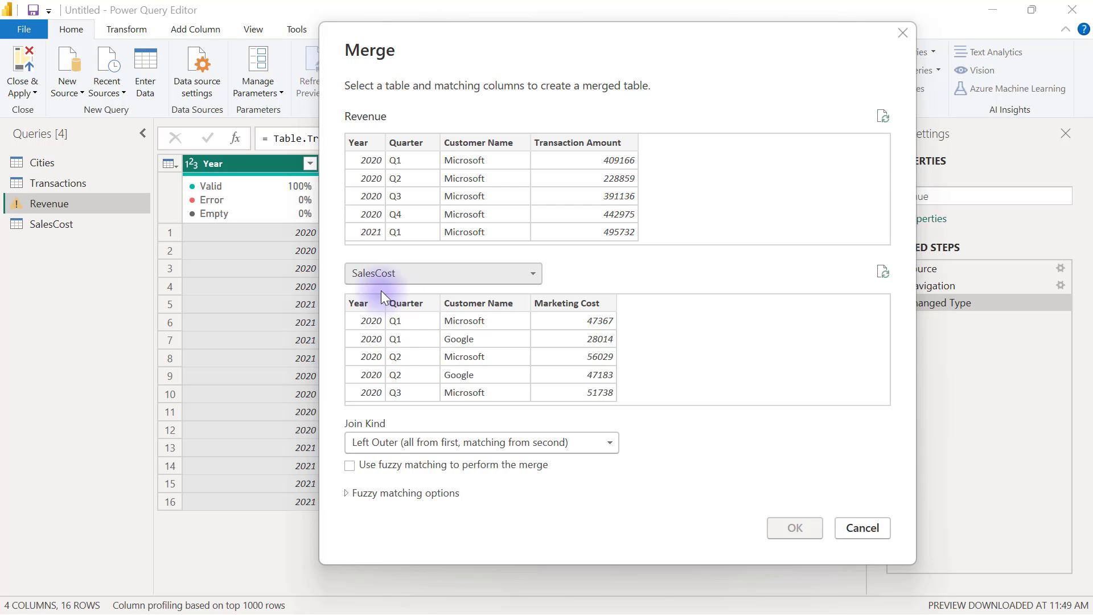
# Match both tables on Year, Quarter and Customer Name and confirm the merge.
pyautogui.click(358, 143)
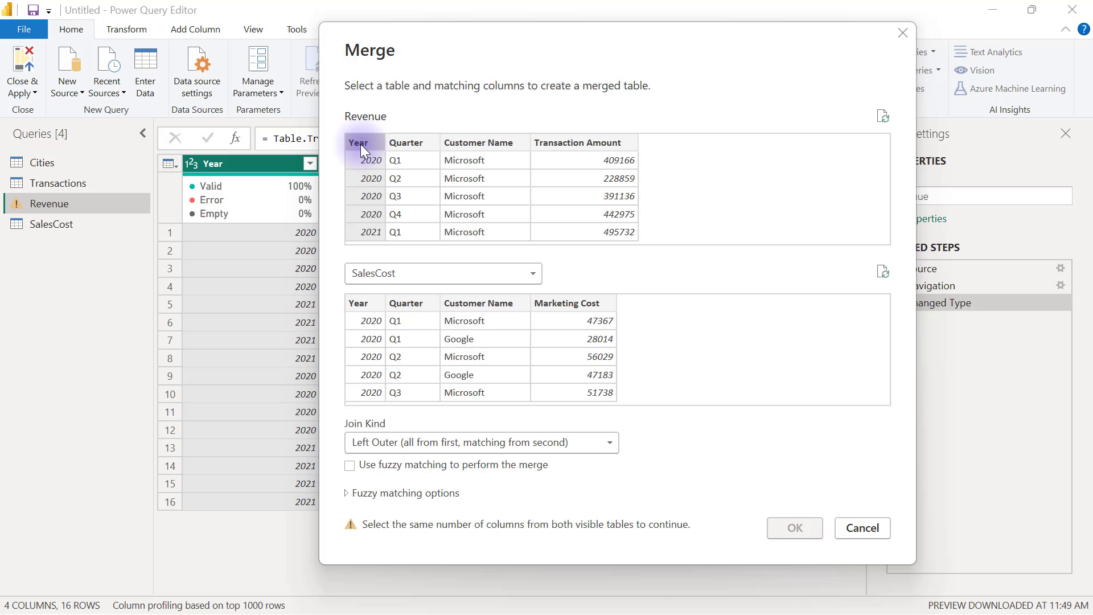
pyautogui.click(407, 143)
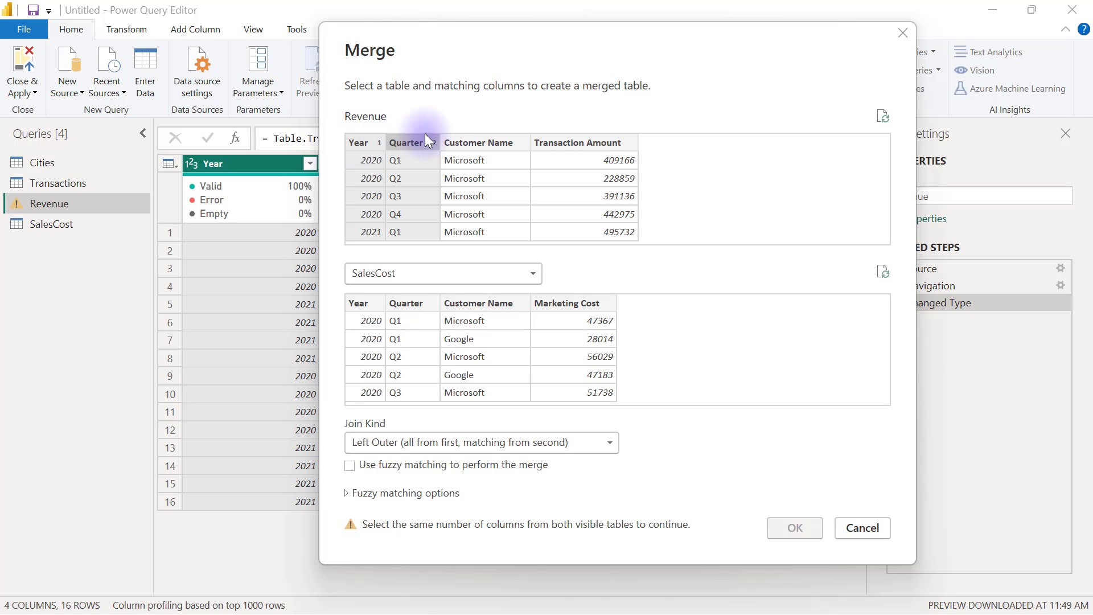
pyautogui.click(406, 143)
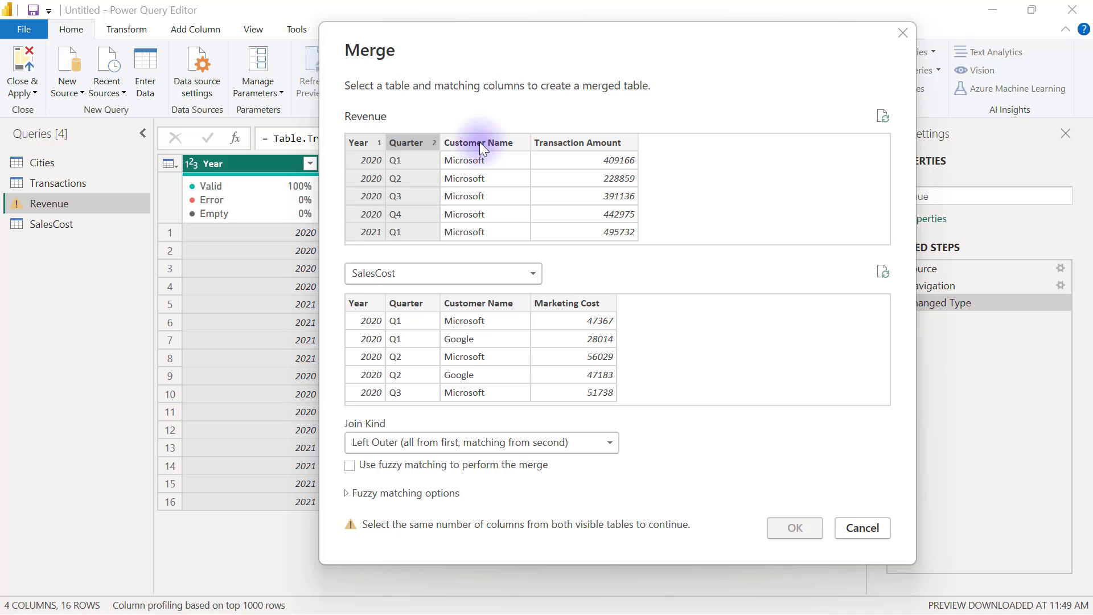
pyautogui.click(358, 142)
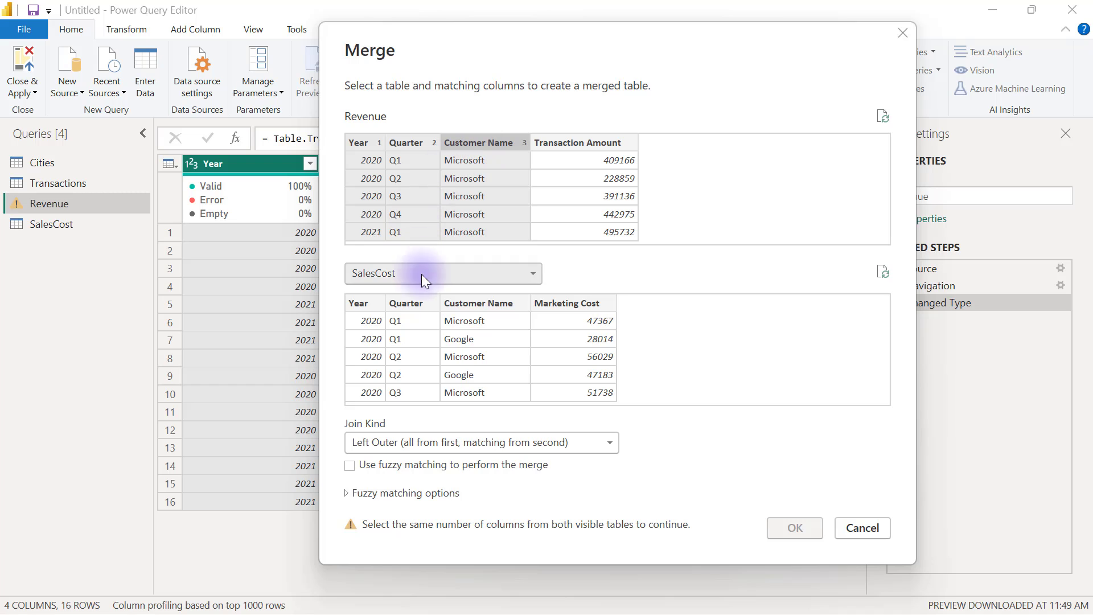
pyautogui.click(357, 302)
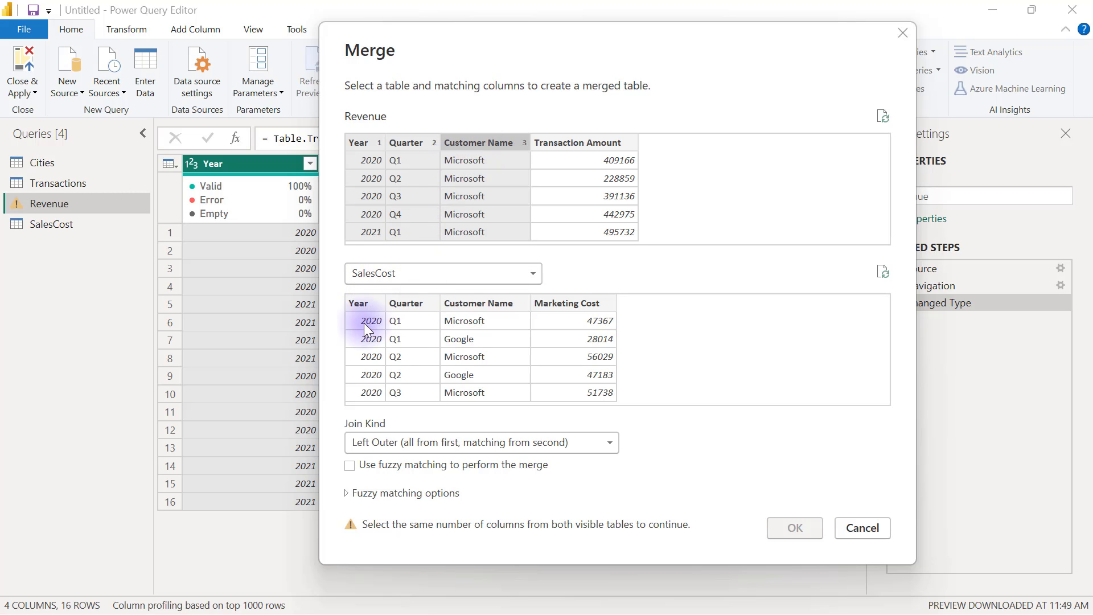
pyautogui.moveTo(444, 302)
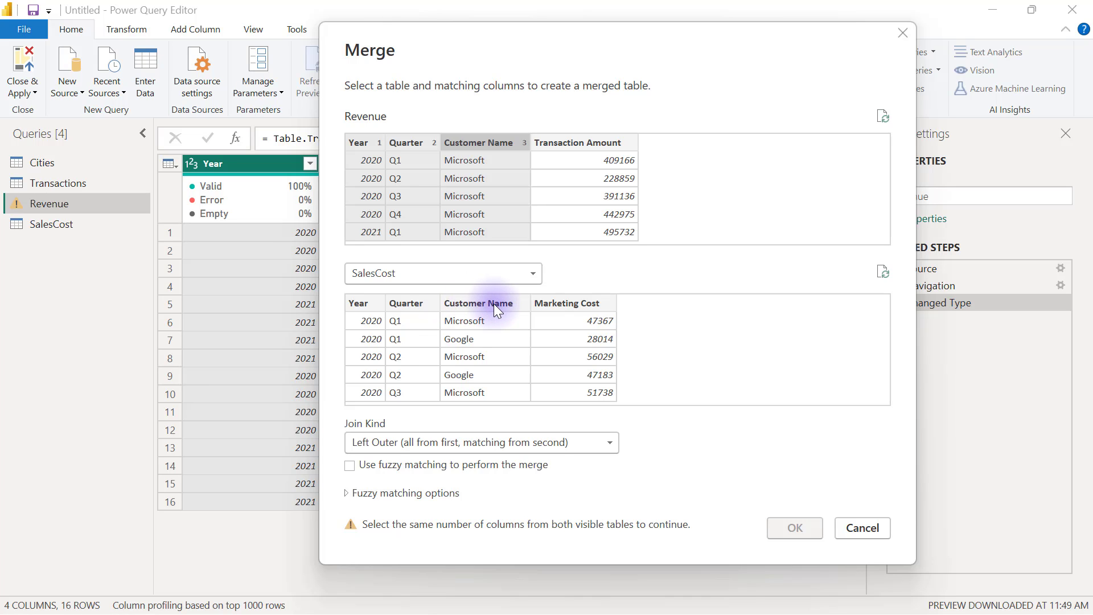
pyautogui.moveTo(432, 324)
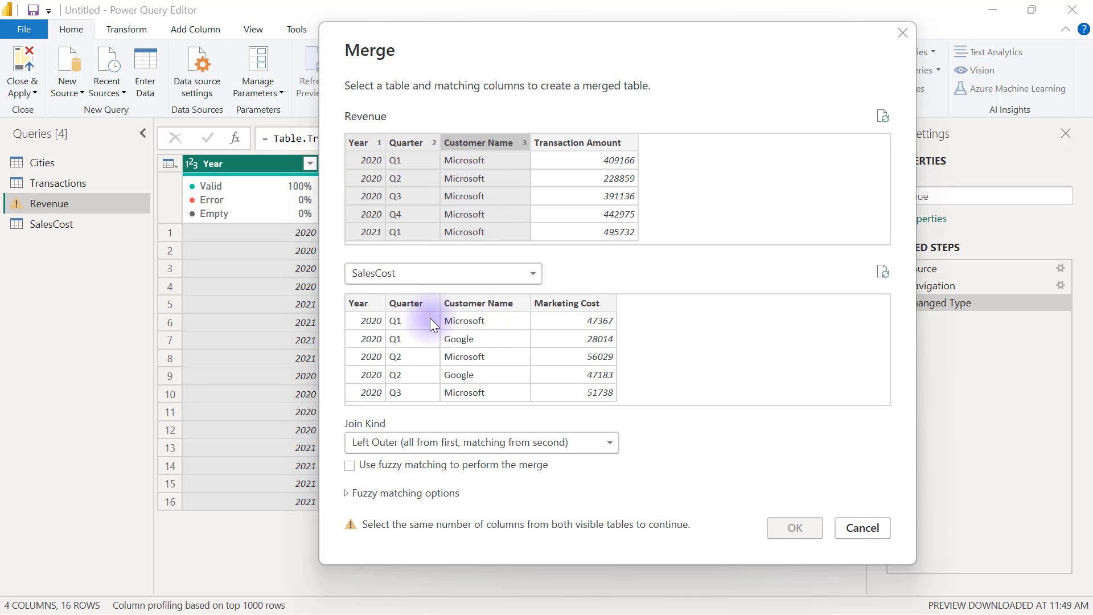
pyautogui.click(359, 302)
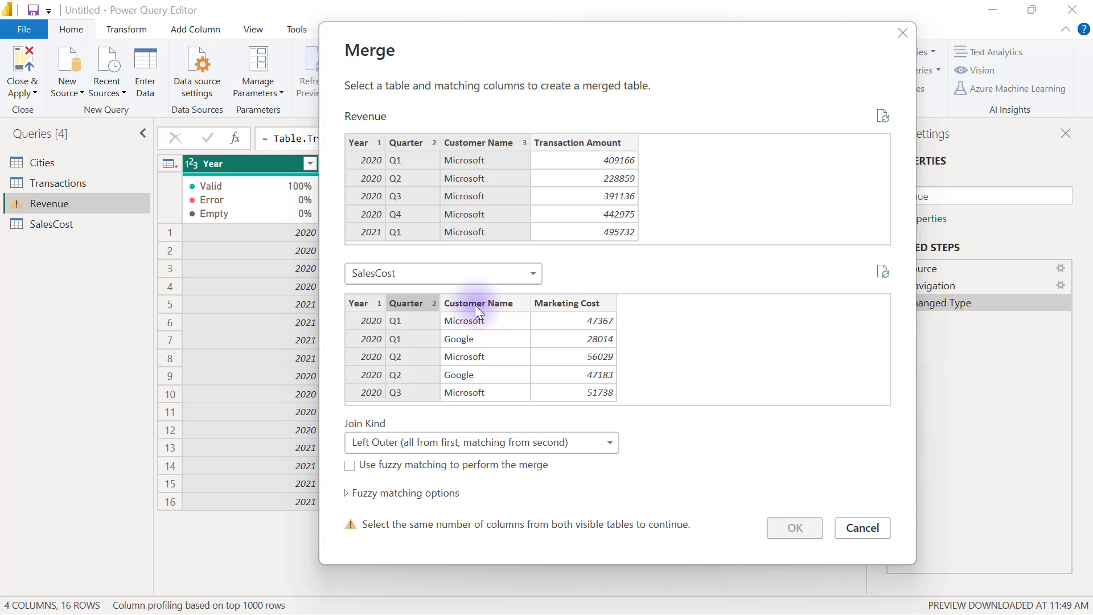
pyautogui.click(479, 302)
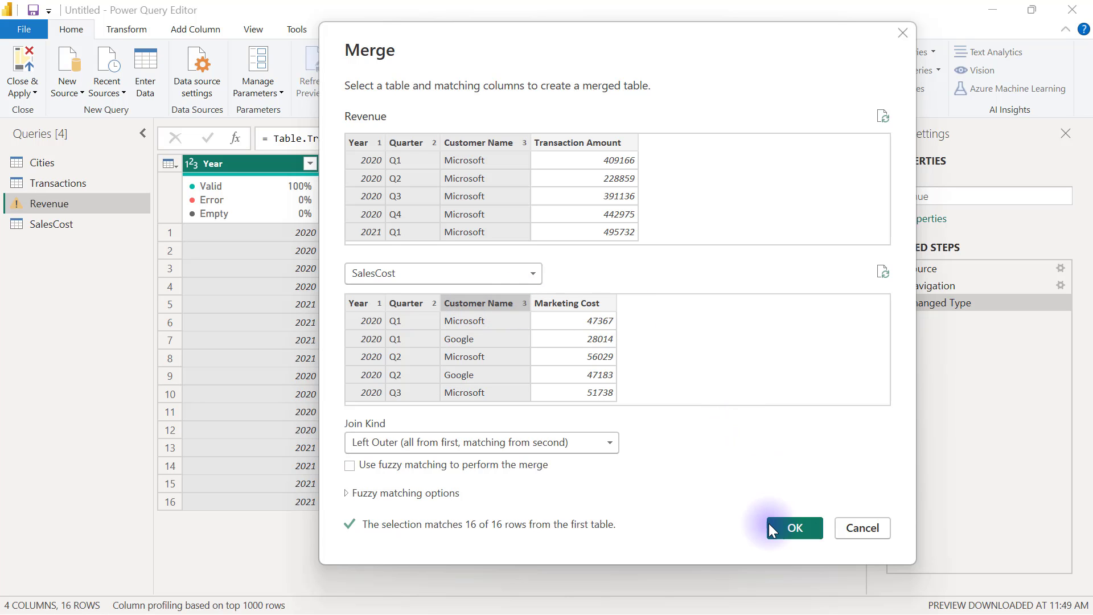
pyautogui.click(793, 527)
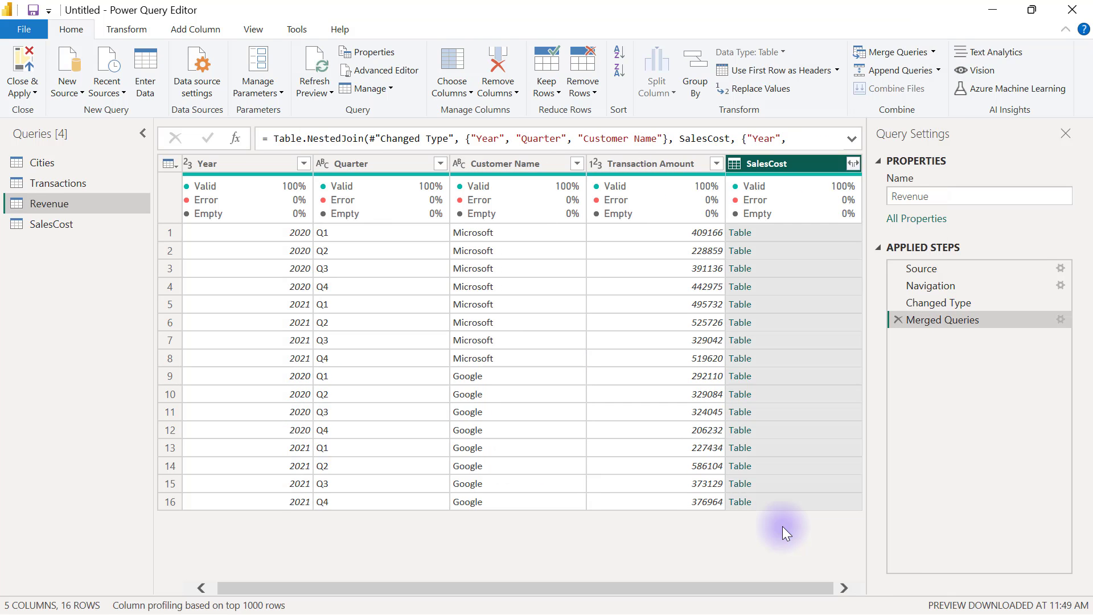
pyautogui.moveTo(808, 173)
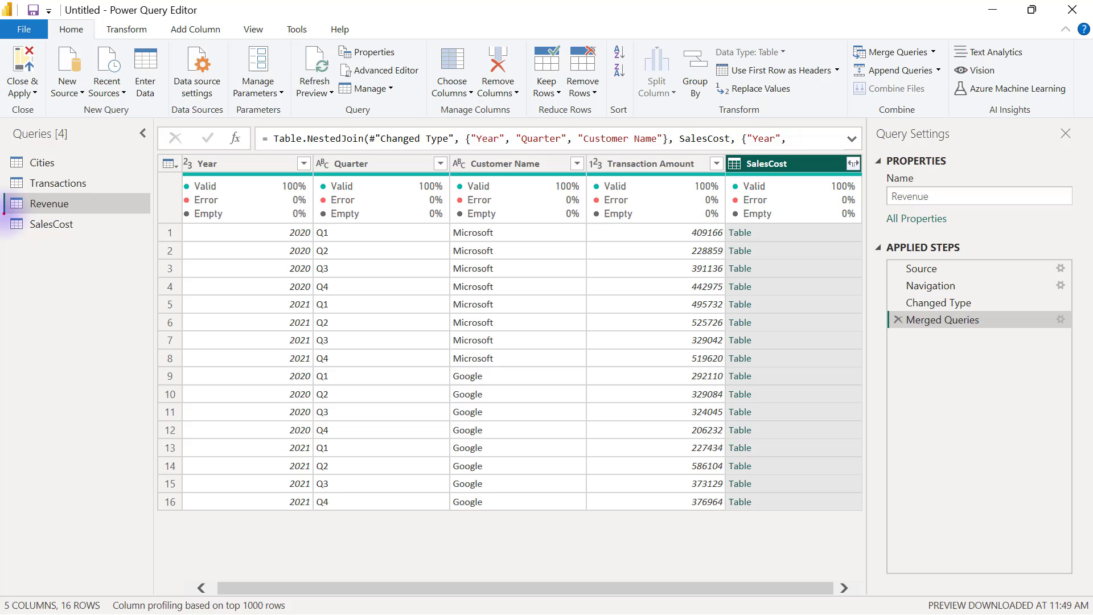
# Show the SalesCost preview for the 2020 Q1 Microsoft row.
pyautogui.click(51, 223)
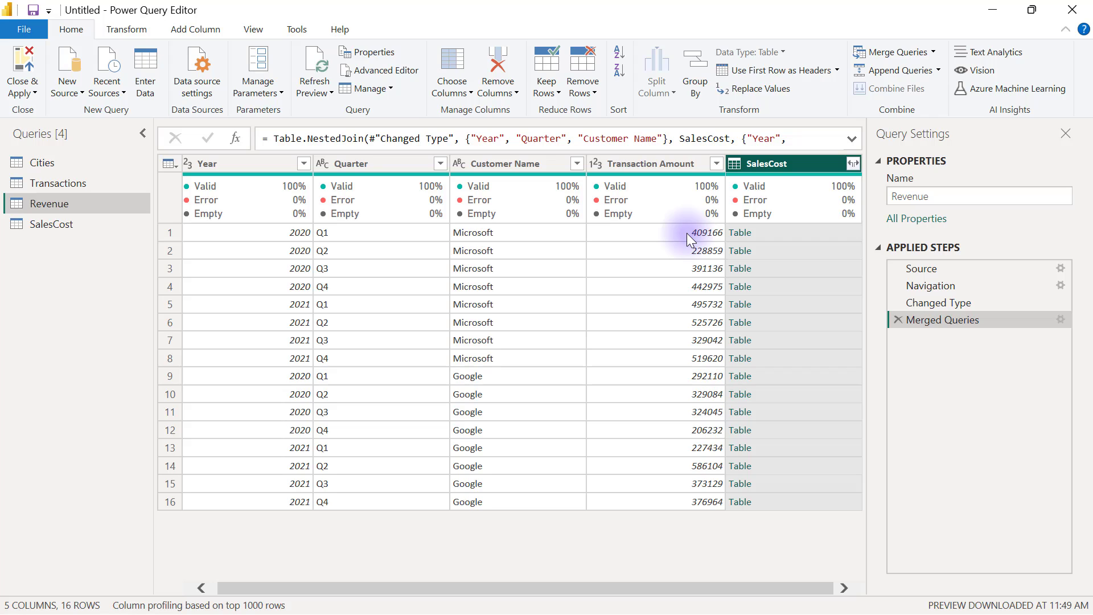
pyautogui.moveTo(727, 235)
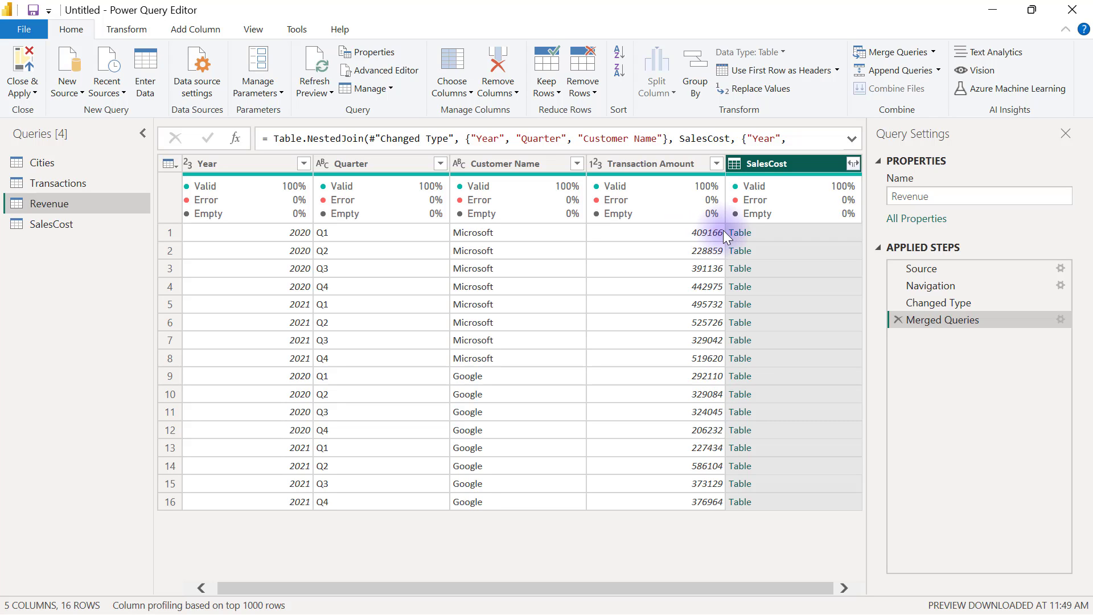
pyautogui.moveTo(811, 241)
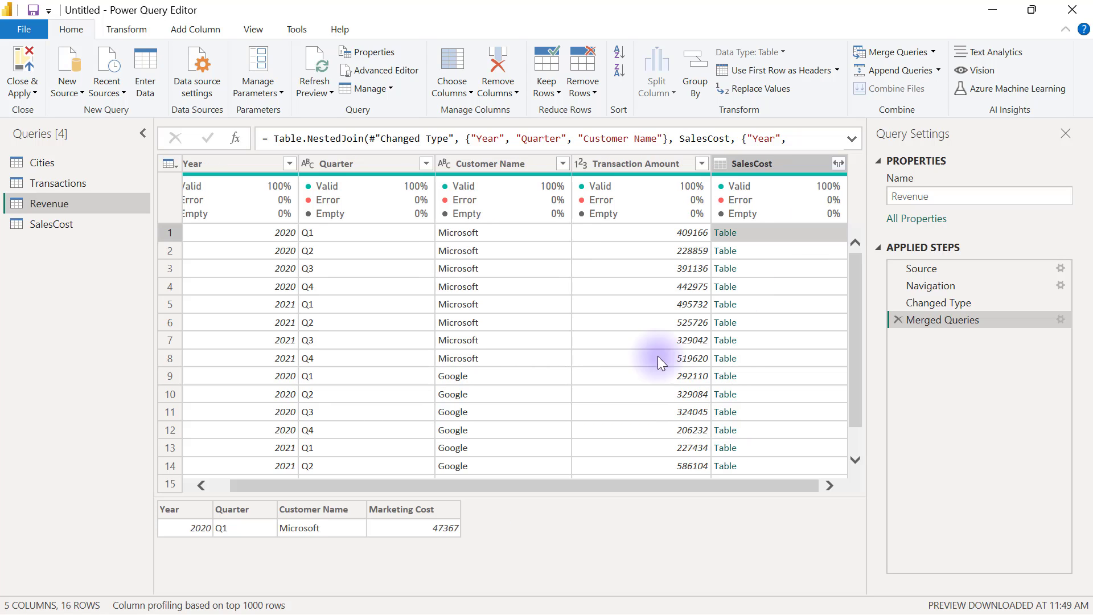
pyautogui.moveTo(406, 554)
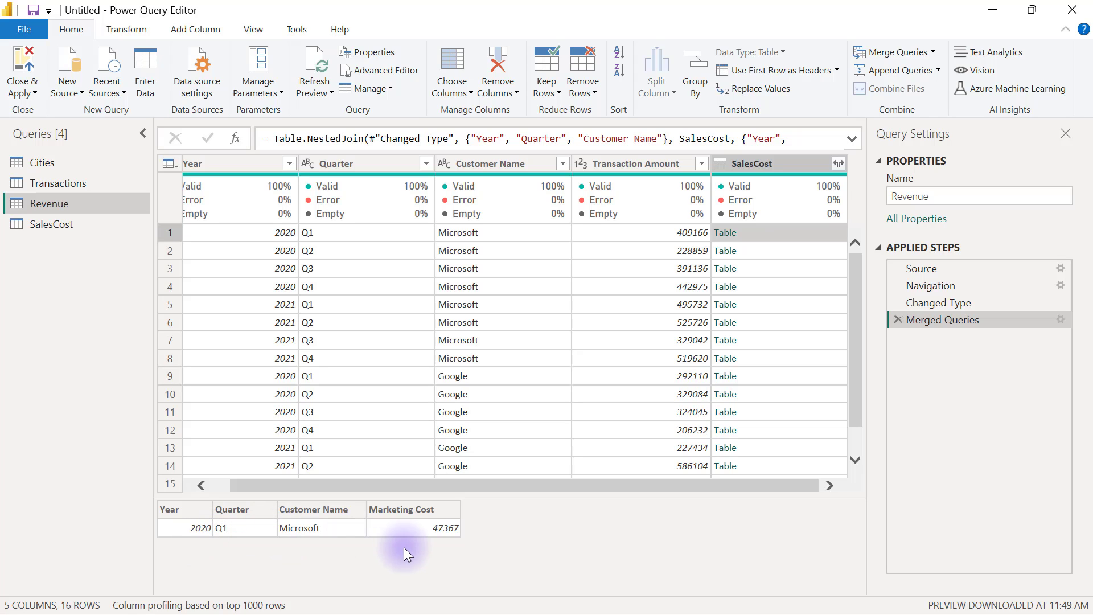
pyautogui.moveTo(749, 164)
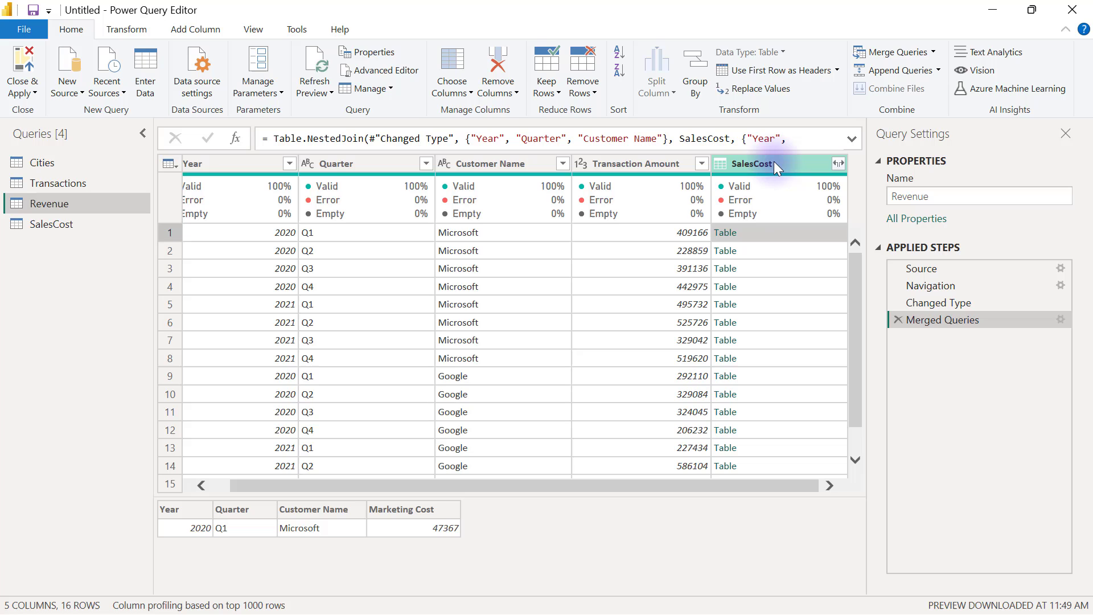
pyautogui.moveTo(421, 518)
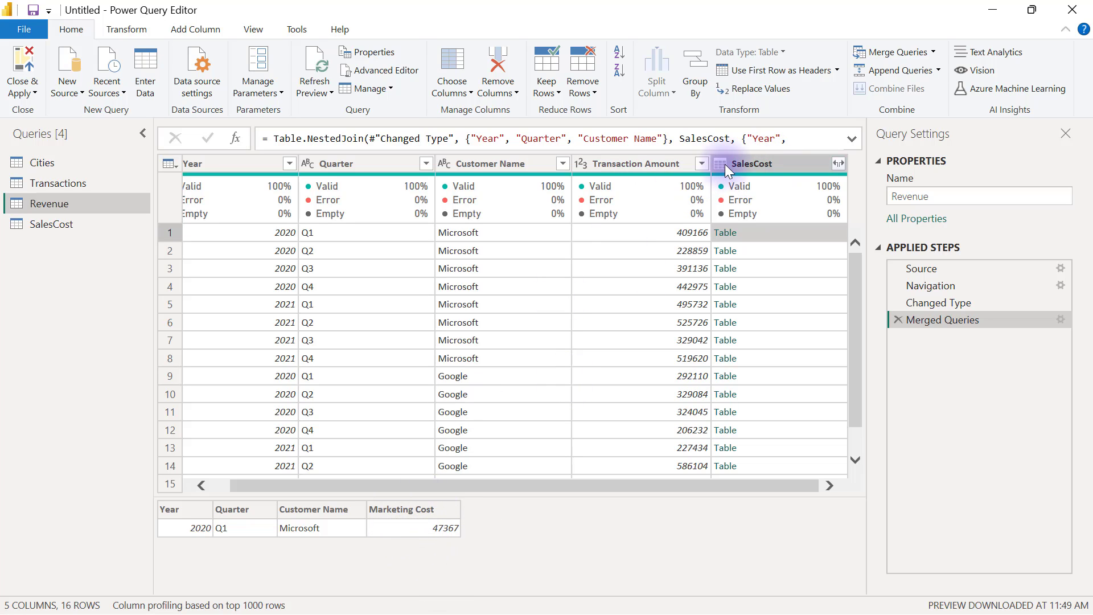
# Expand the SalesCost column to include only Marketing Cost, without a prefix.
pyautogui.click(839, 163)
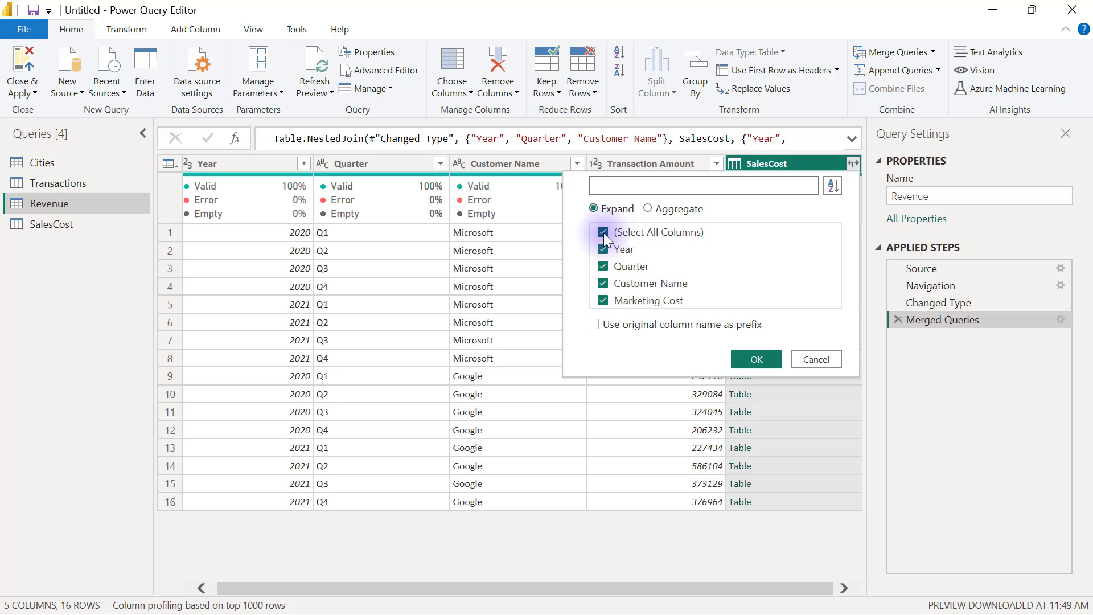
pyautogui.click(603, 232)
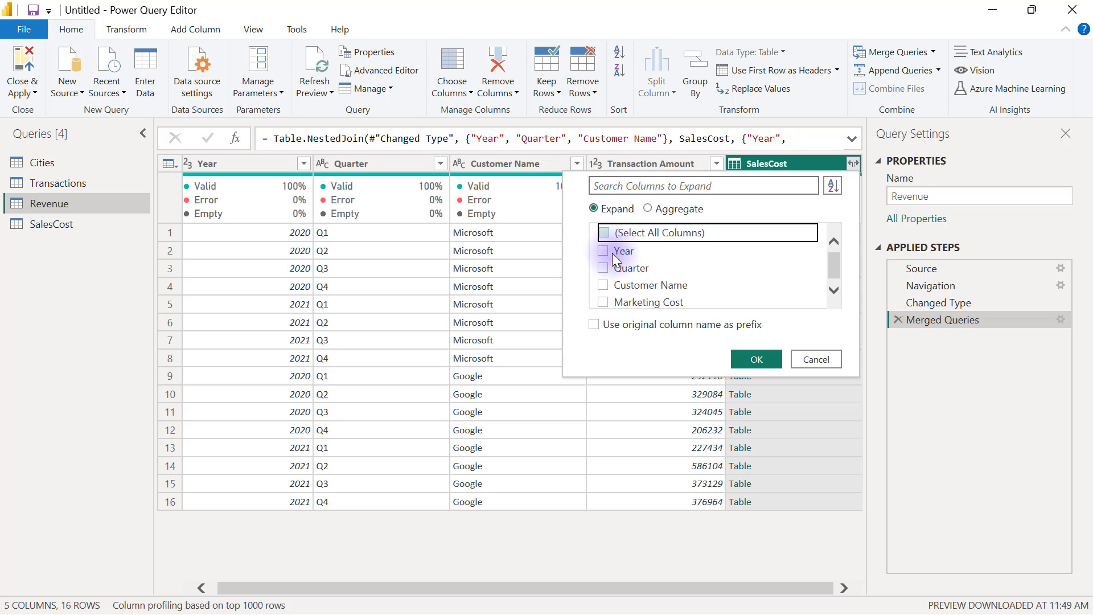
pyautogui.click(602, 300)
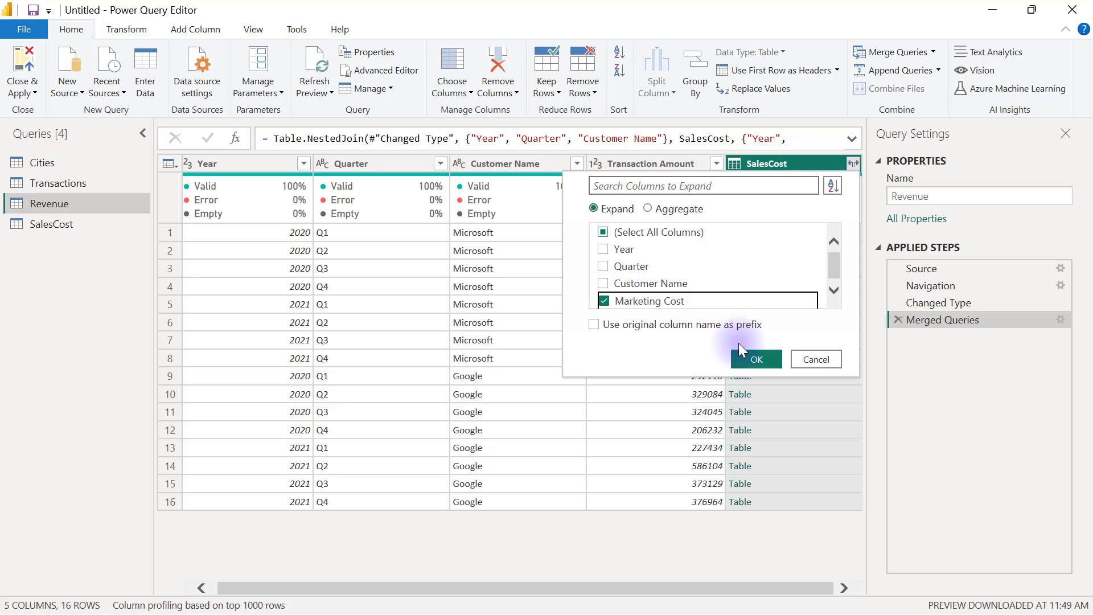
pyautogui.click(755, 360)
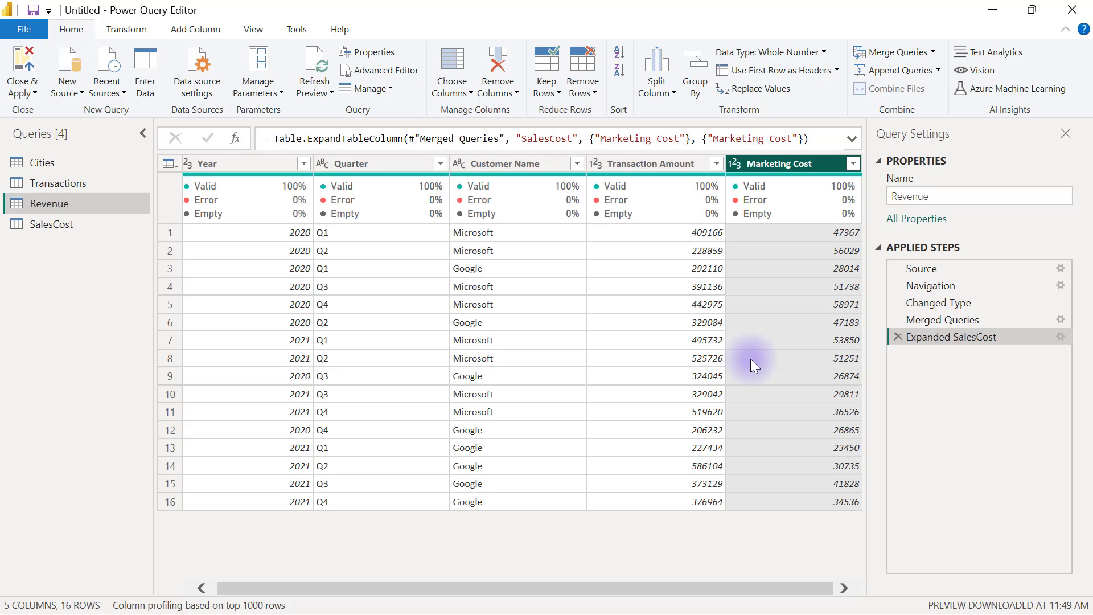
pyautogui.moveTo(193, 321)
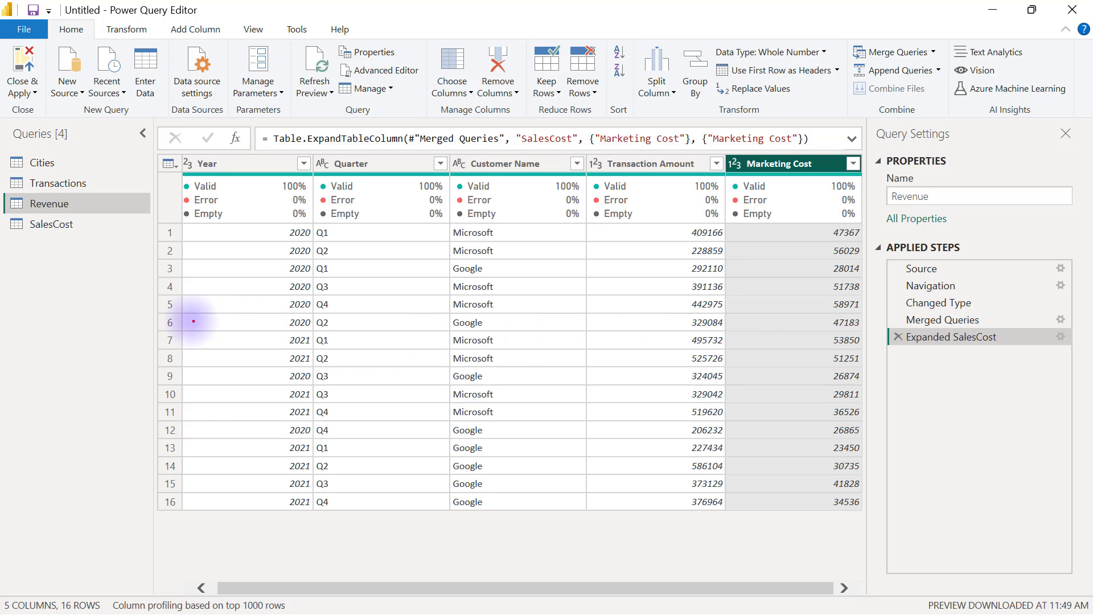
# Inspect Revenue's merged rows, then view the SalesCost query's four columns and 16 rows.
pyautogui.click(245, 322)
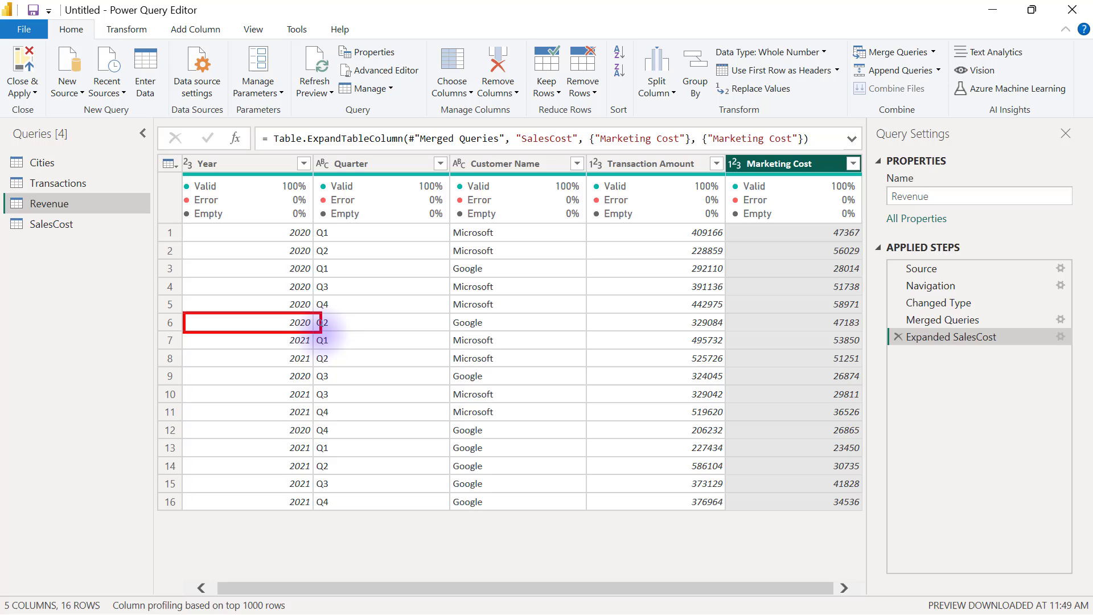
pyautogui.click(472, 322)
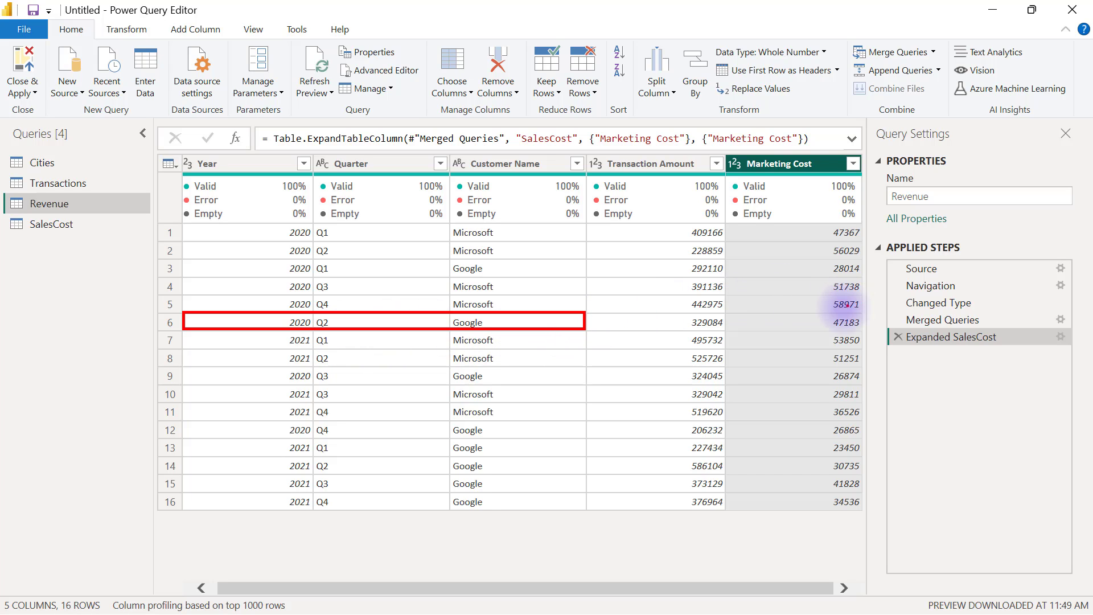
pyautogui.click(844, 321)
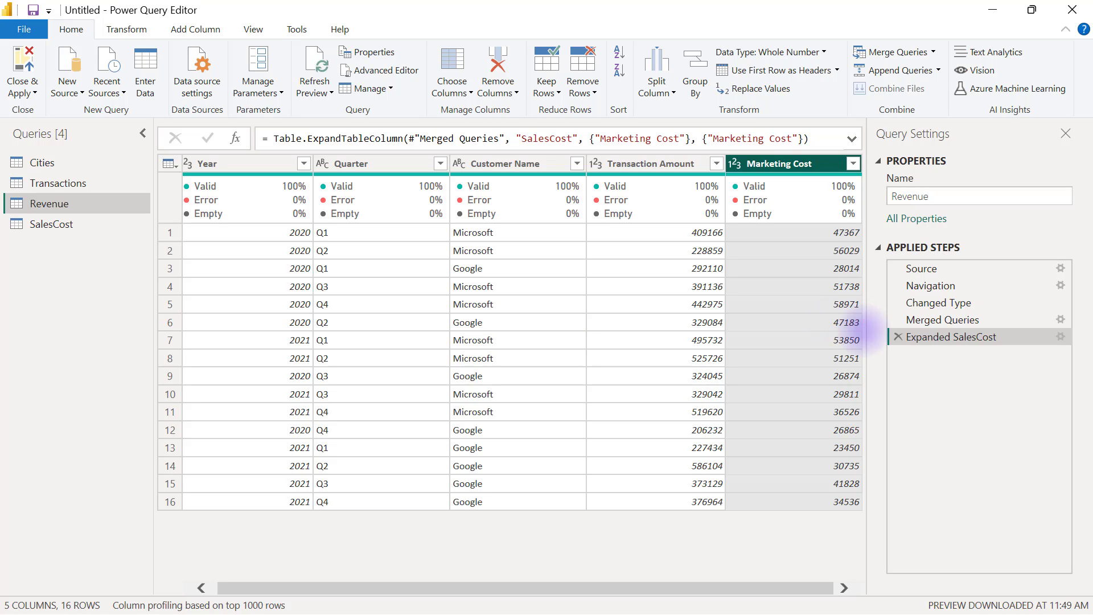
pyautogui.click(53, 223)
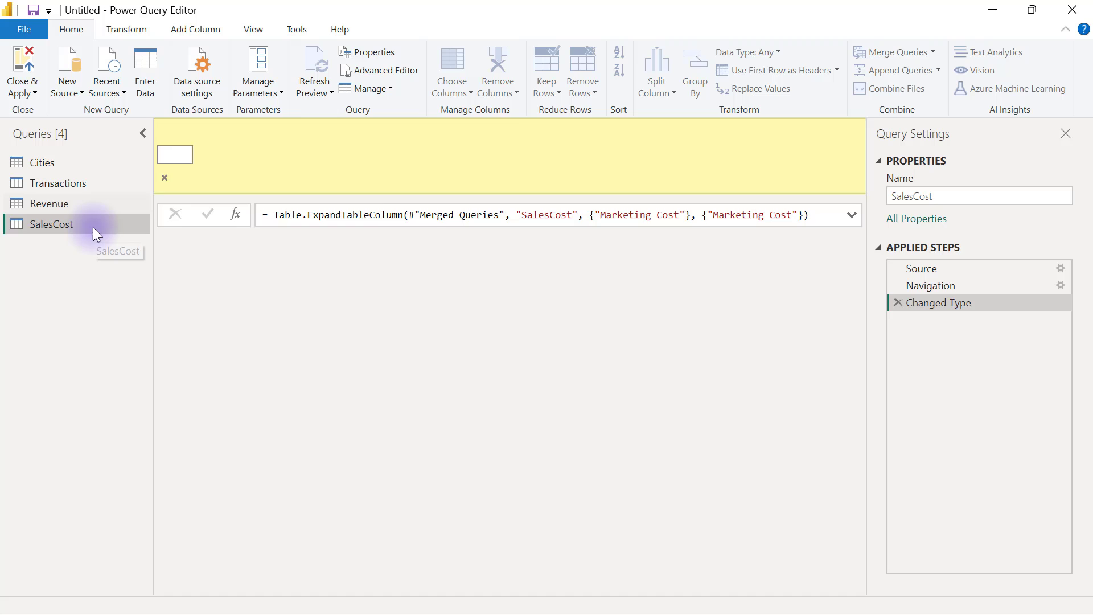
pyautogui.click(50, 224)
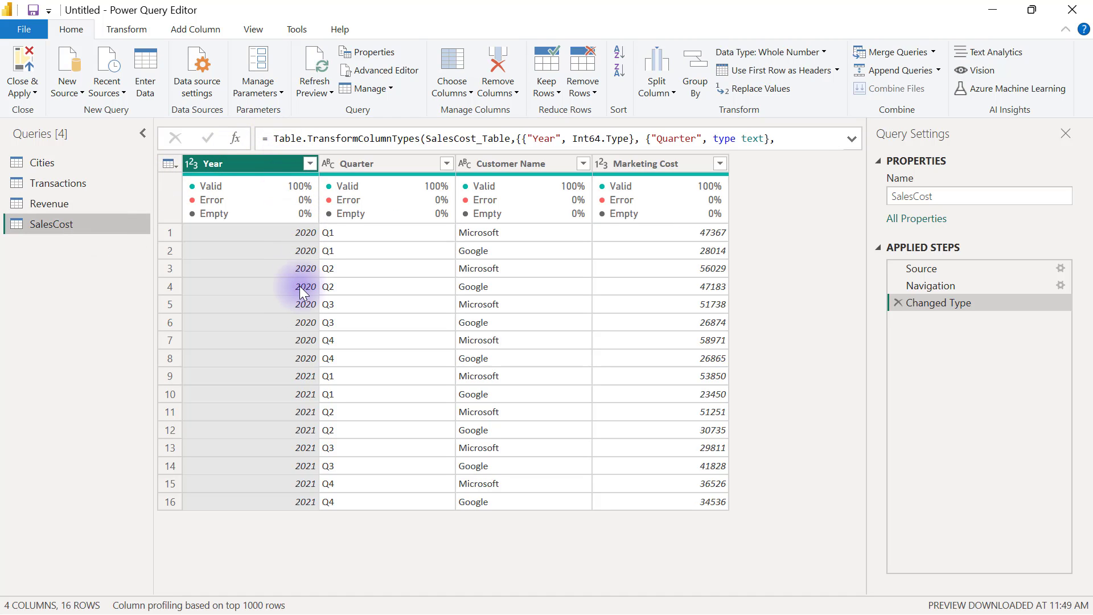
pyautogui.moveTo(169, 275)
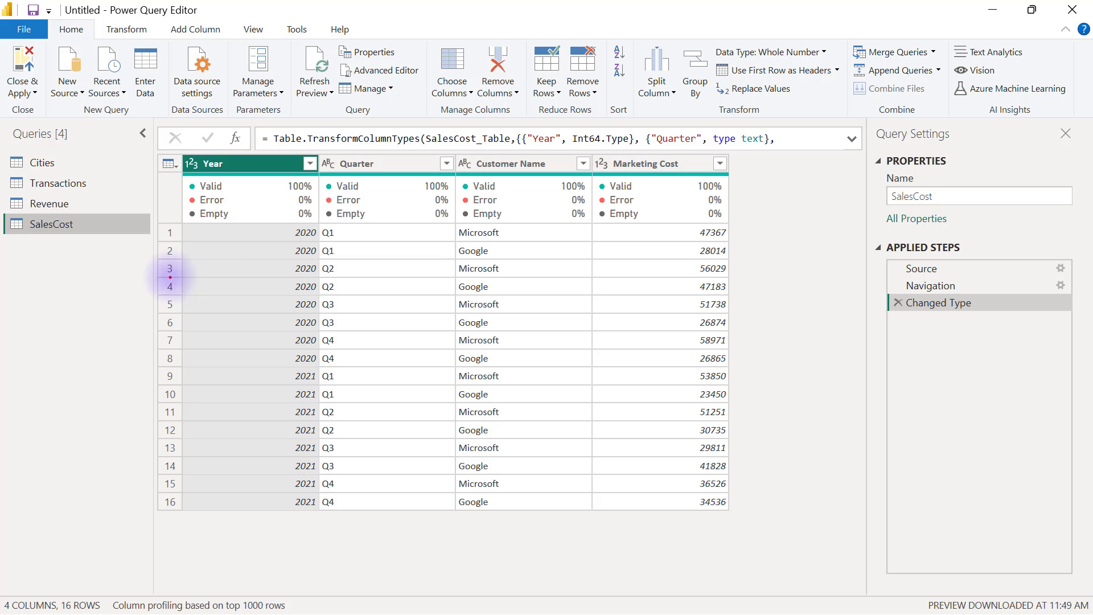